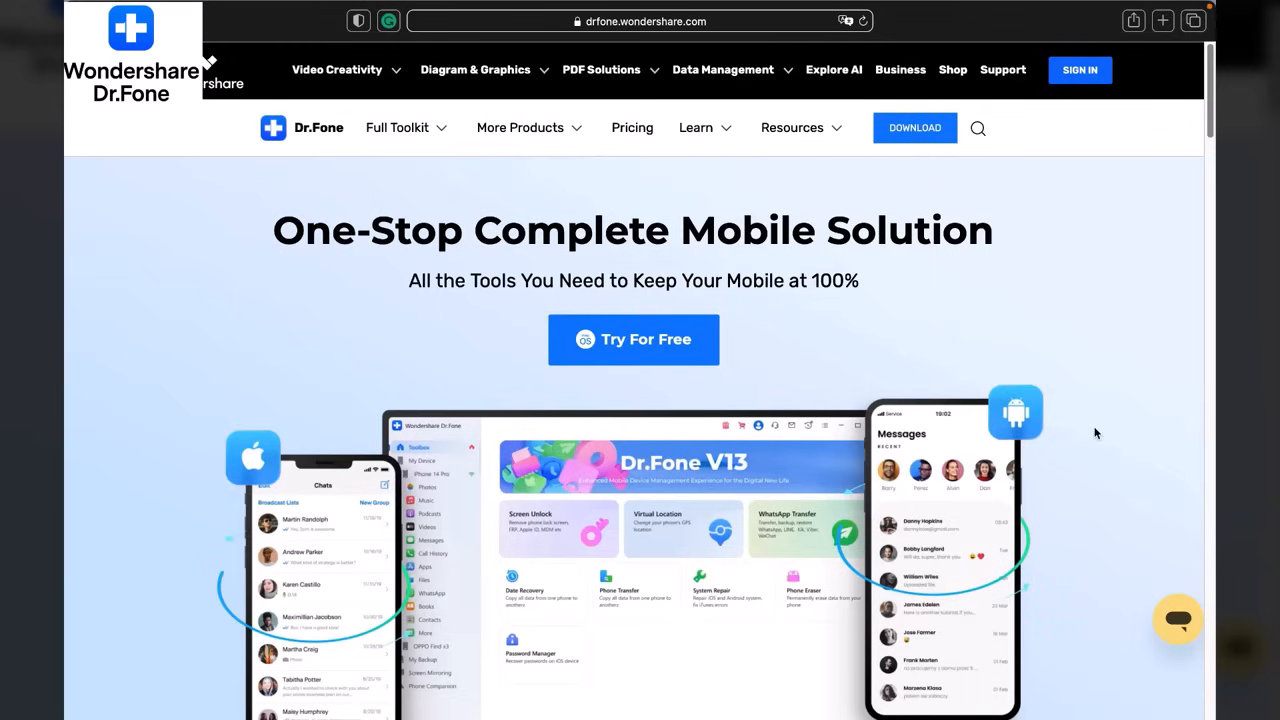
mouse_move(784, 249)
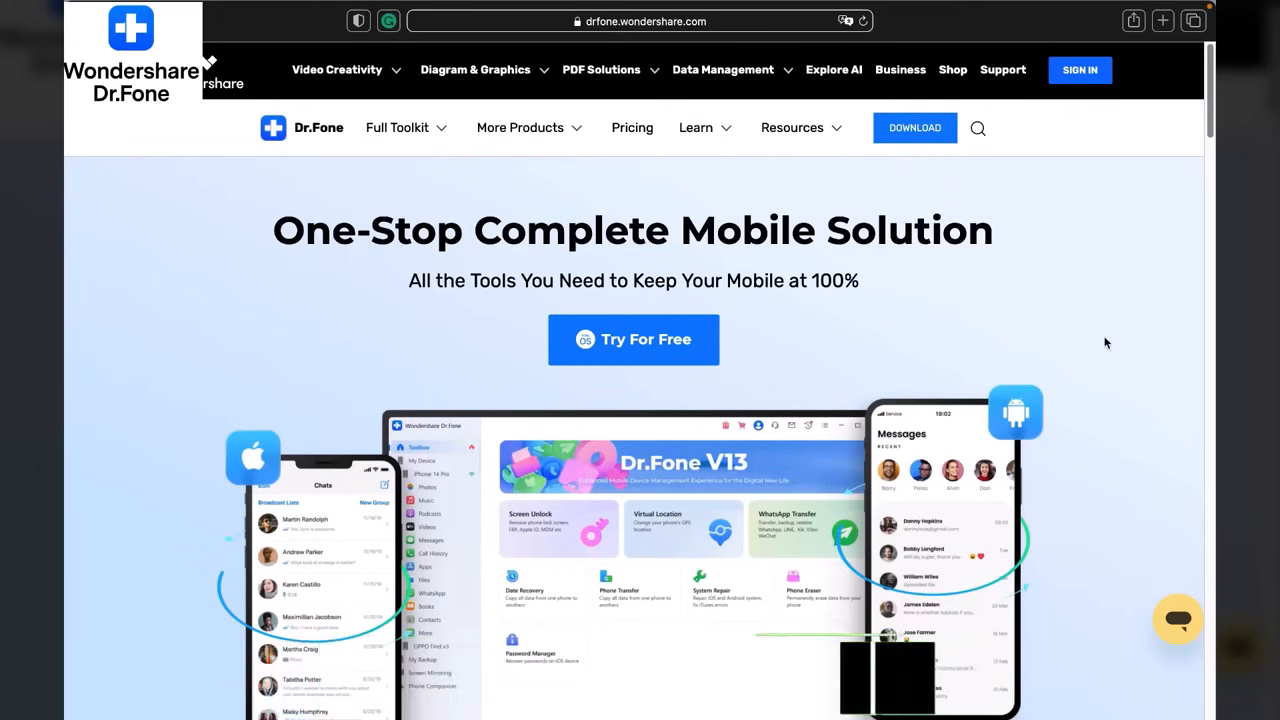
Download Dr.Fone from the website, agree to the disk image licence, and launch the installer
scroll("down", 3)
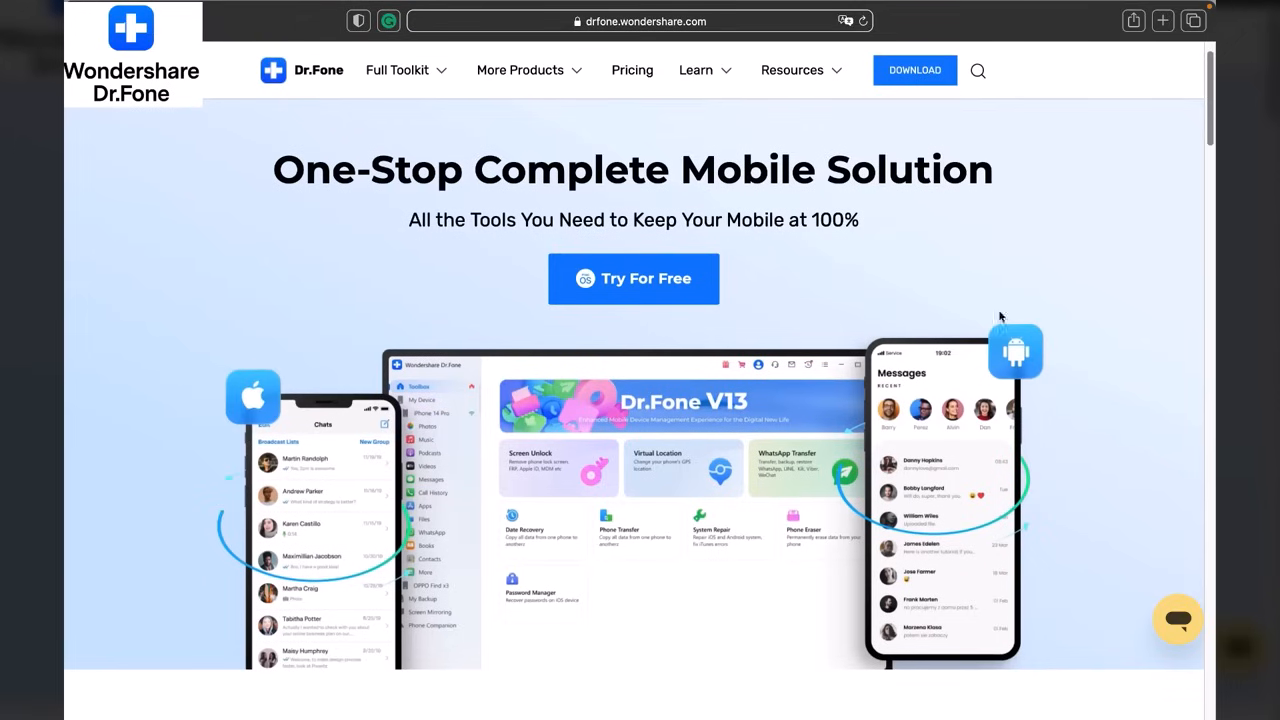
mouse_move(818, 283)
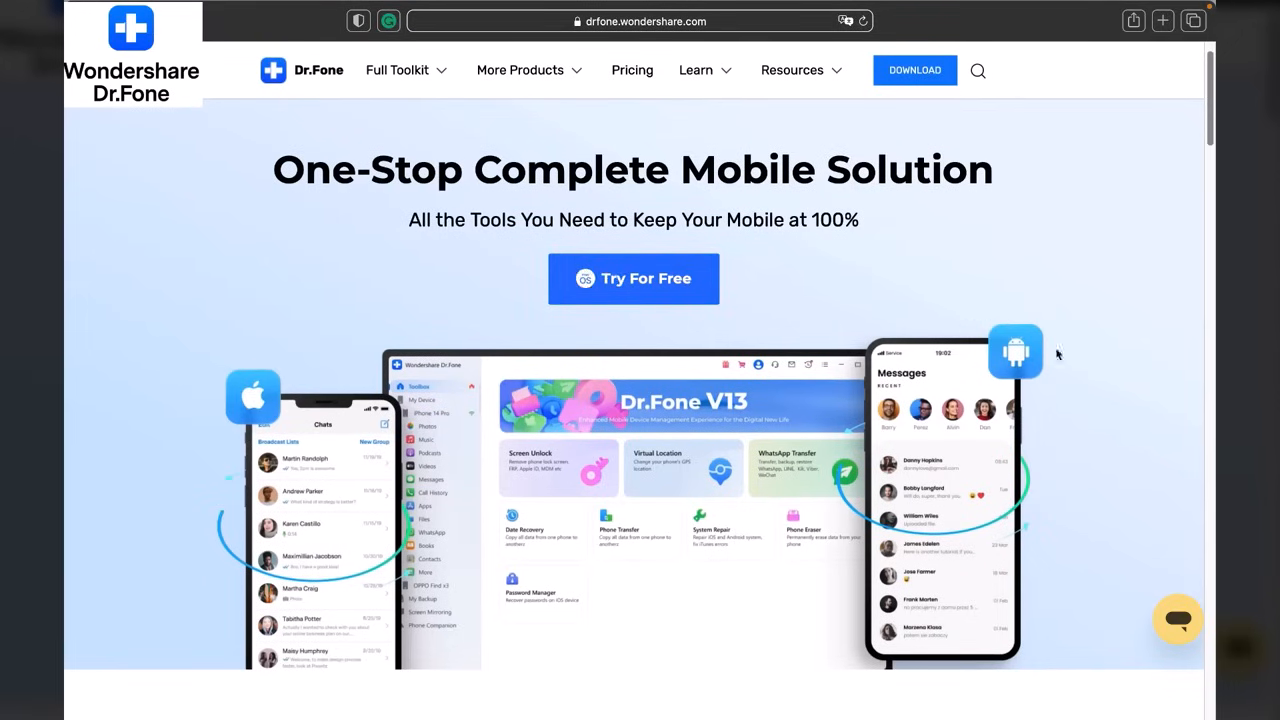
scroll("down", 3)
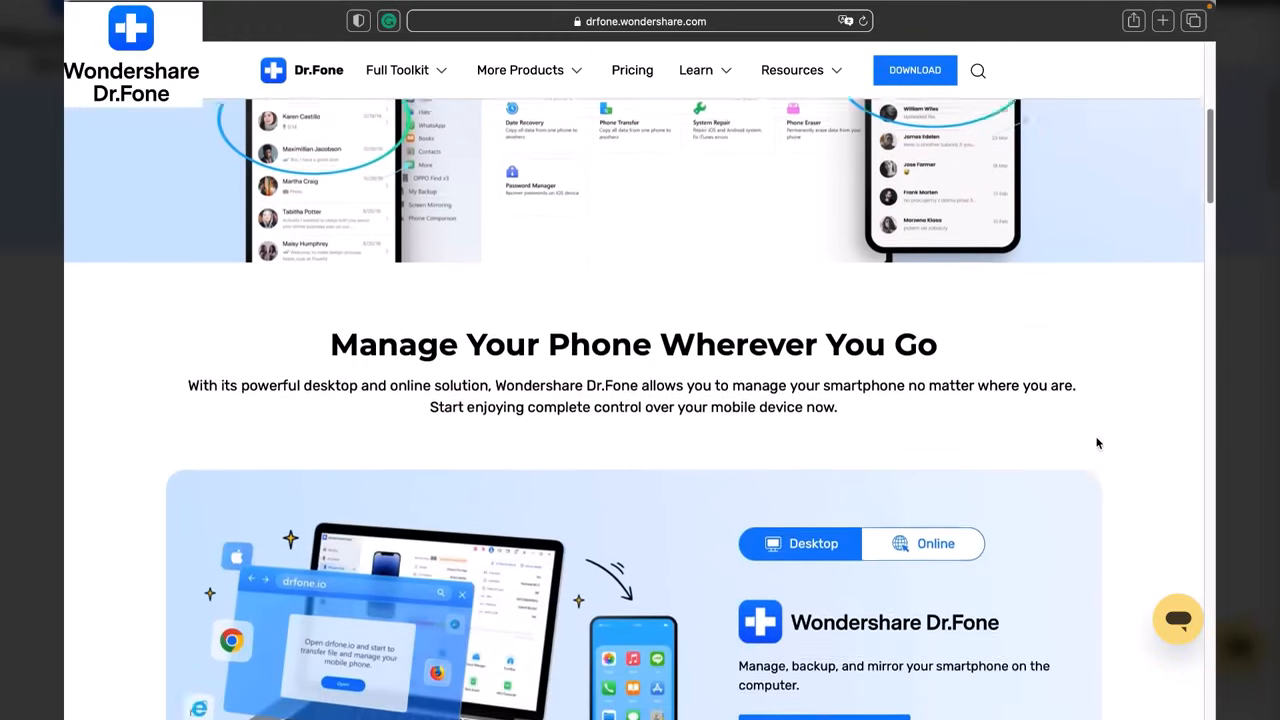
scroll("down", 3)
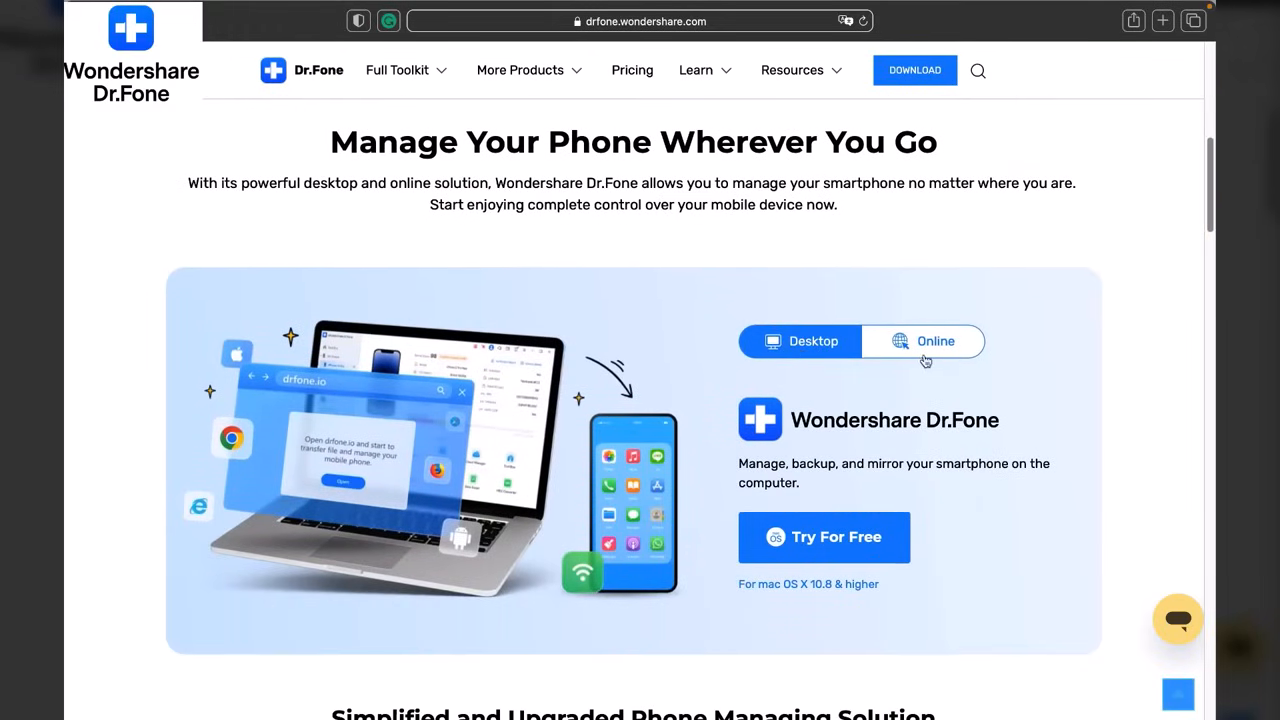
scroll("down", 3)
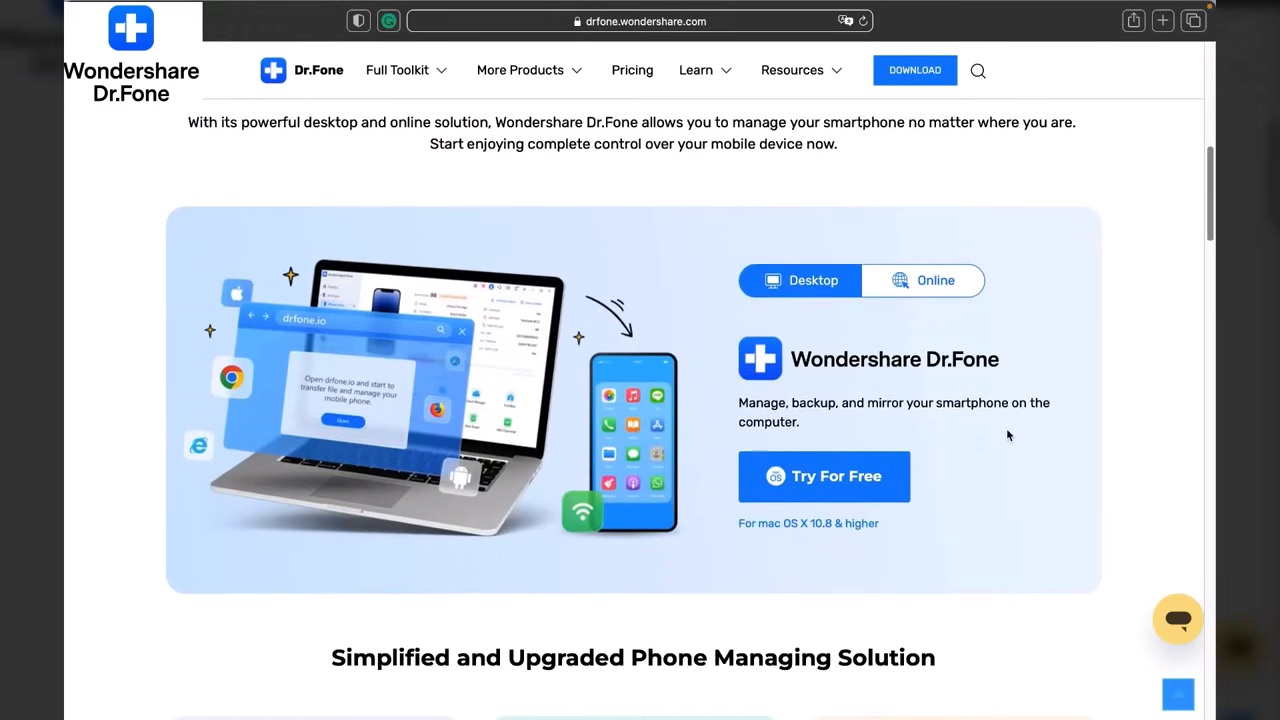
scroll("down", 3)
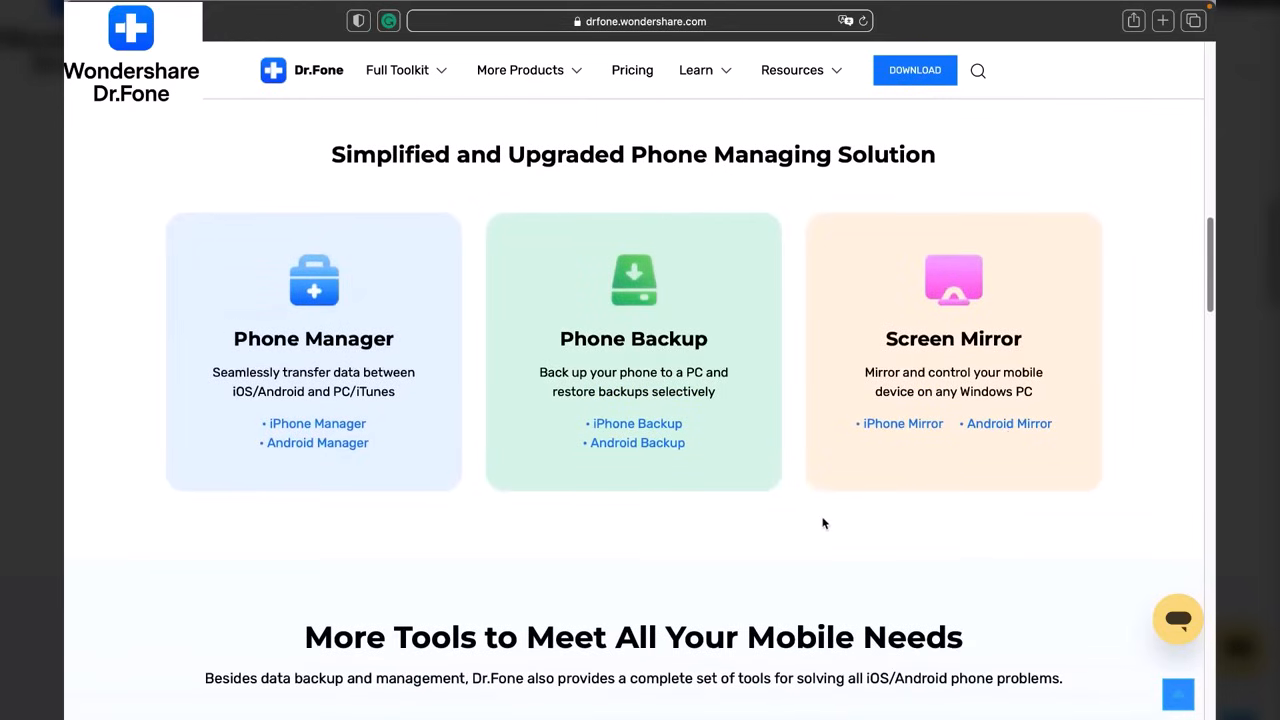
mouse_move(334, 553)
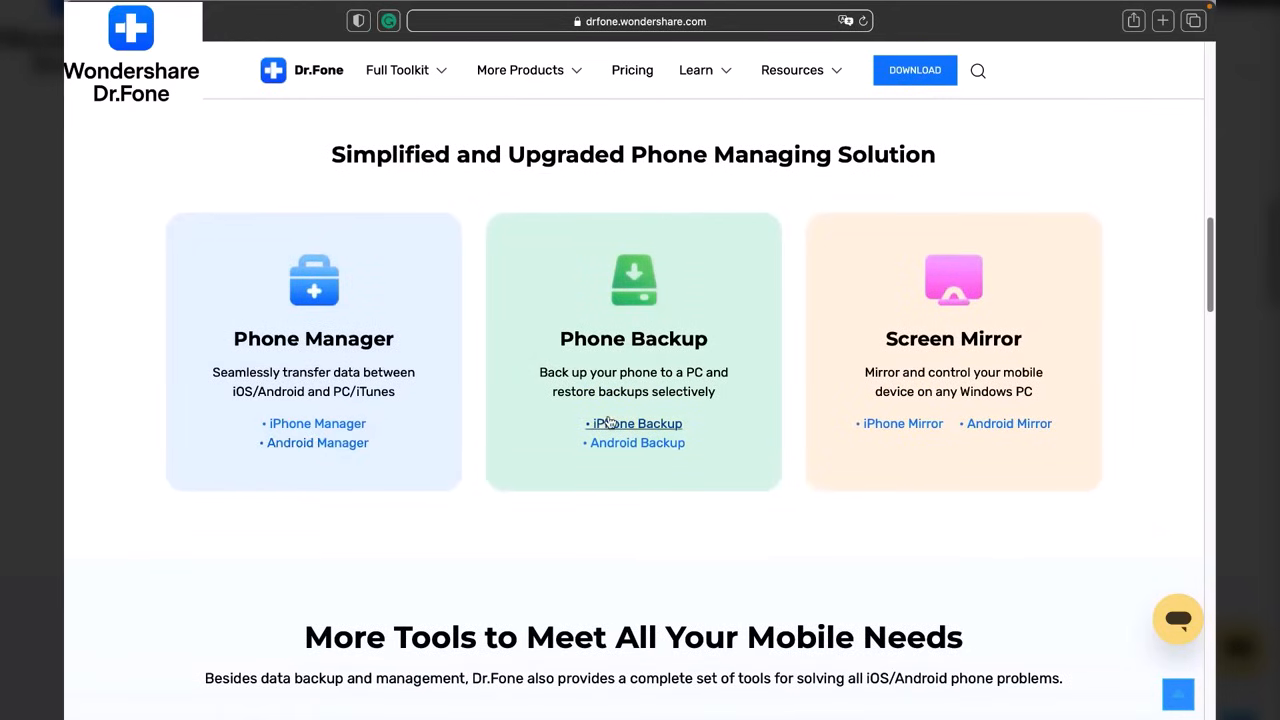
mouse_move(1013, 447)
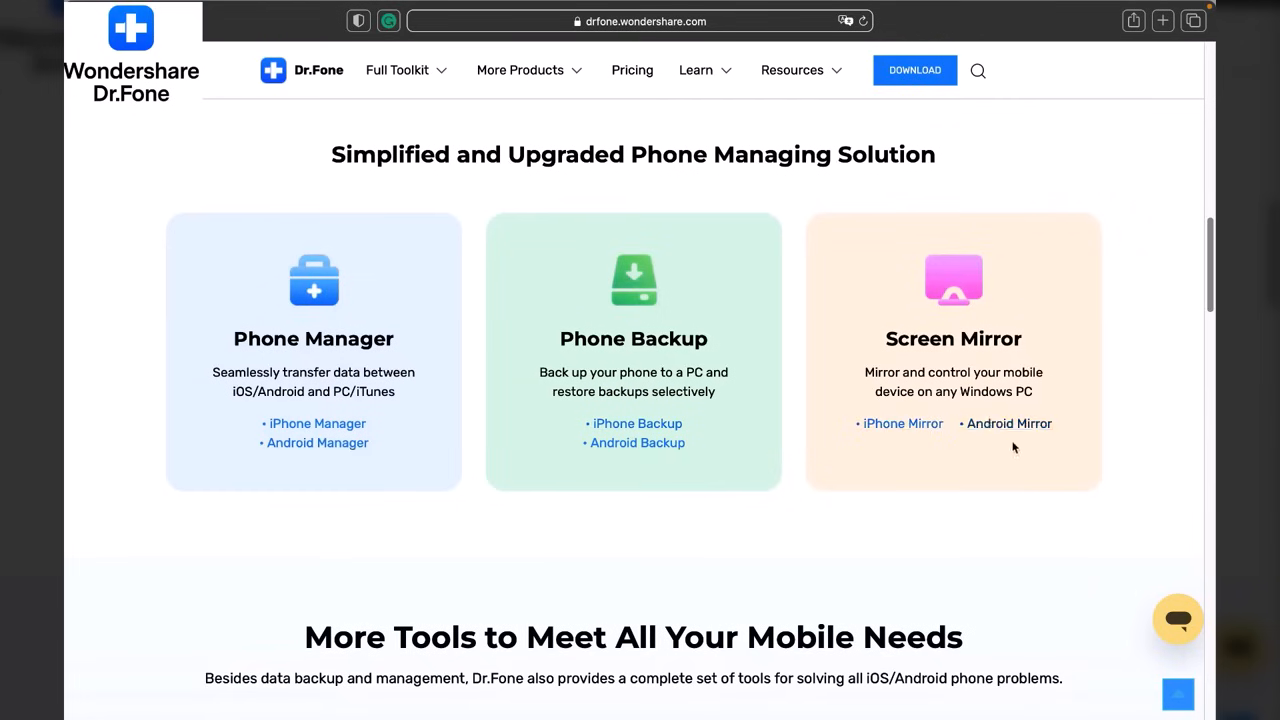
mouse_move(923, 501)
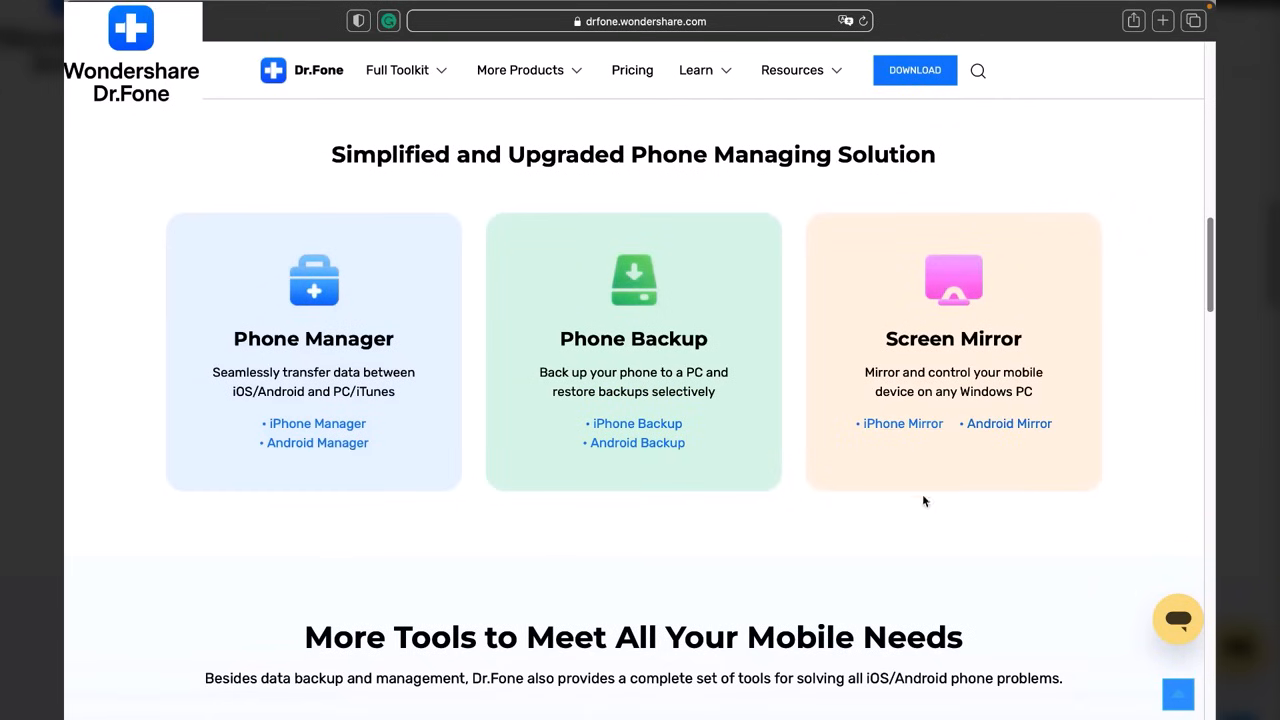
mouse_move(911, 527)
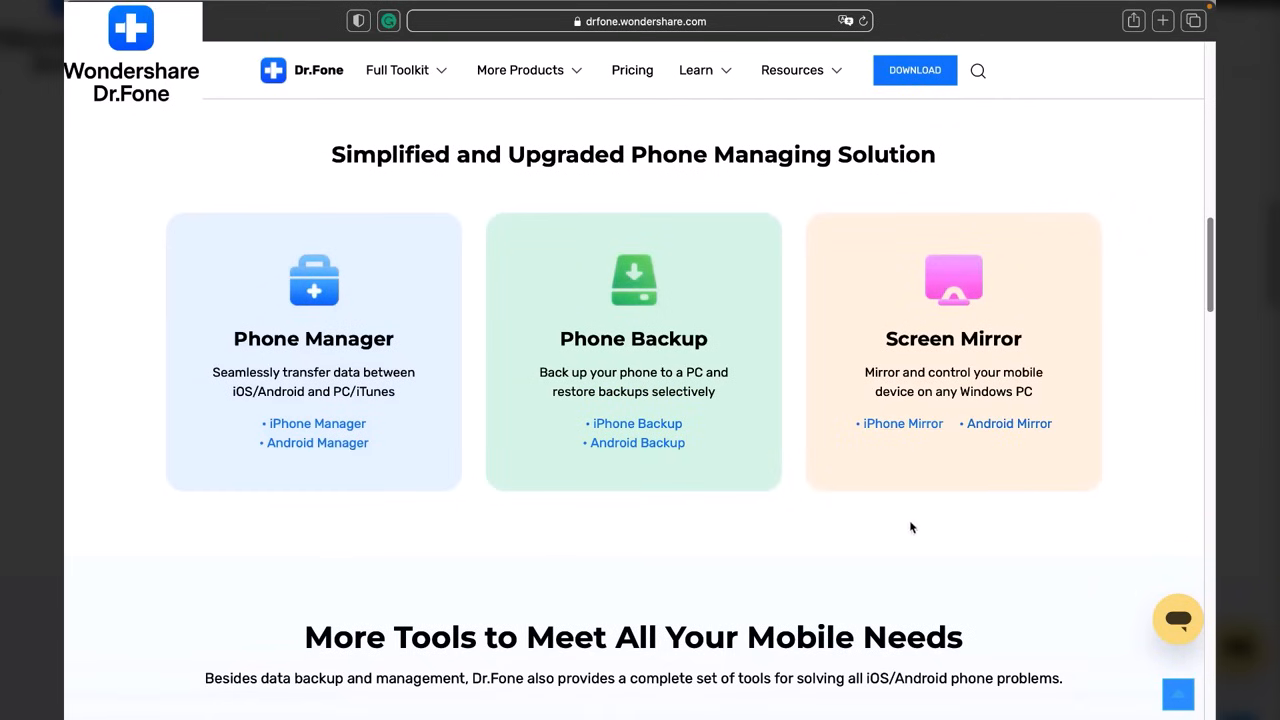
scroll("down", 3)
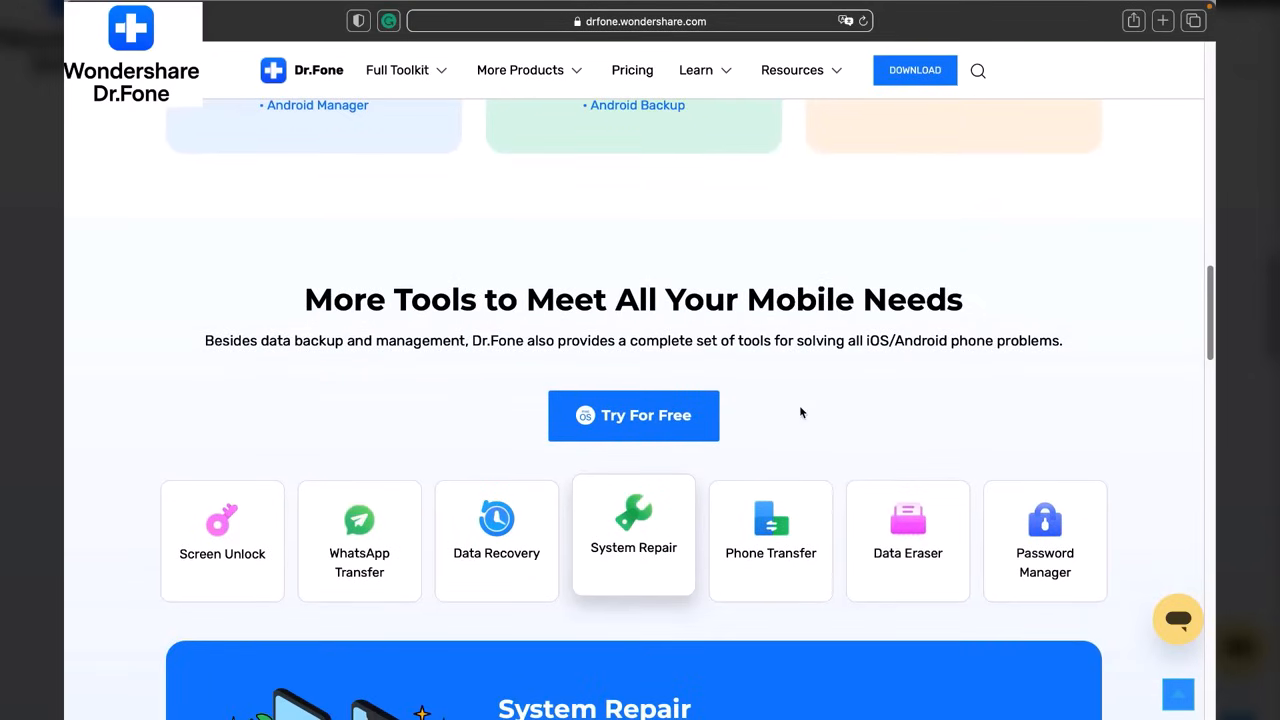
scroll("down", 3)
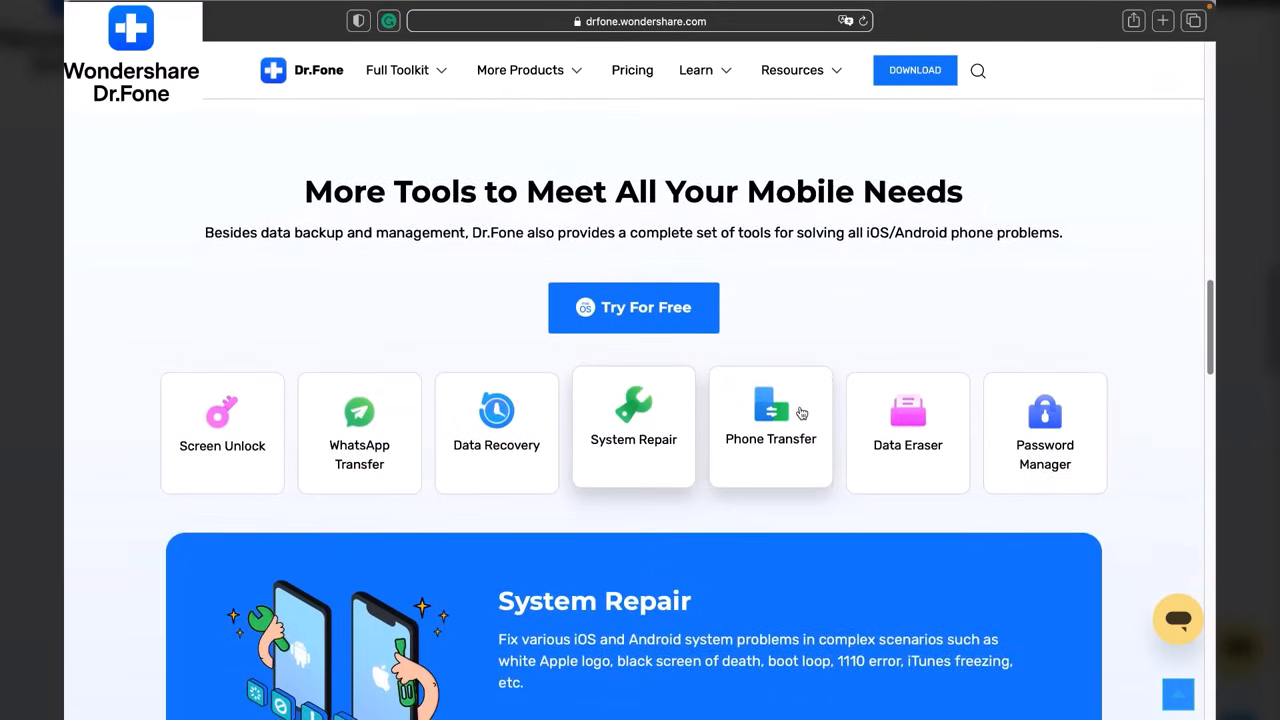
scroll("down", 3)
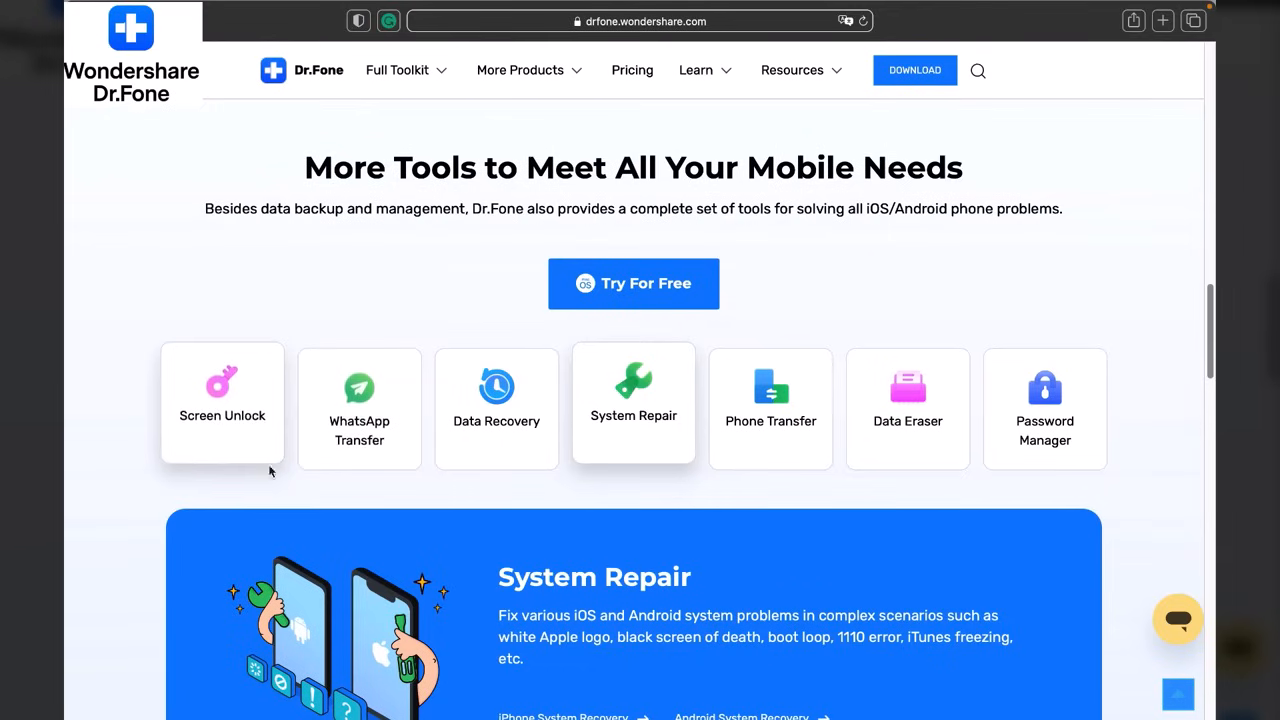
mouse_move(1023, 476)
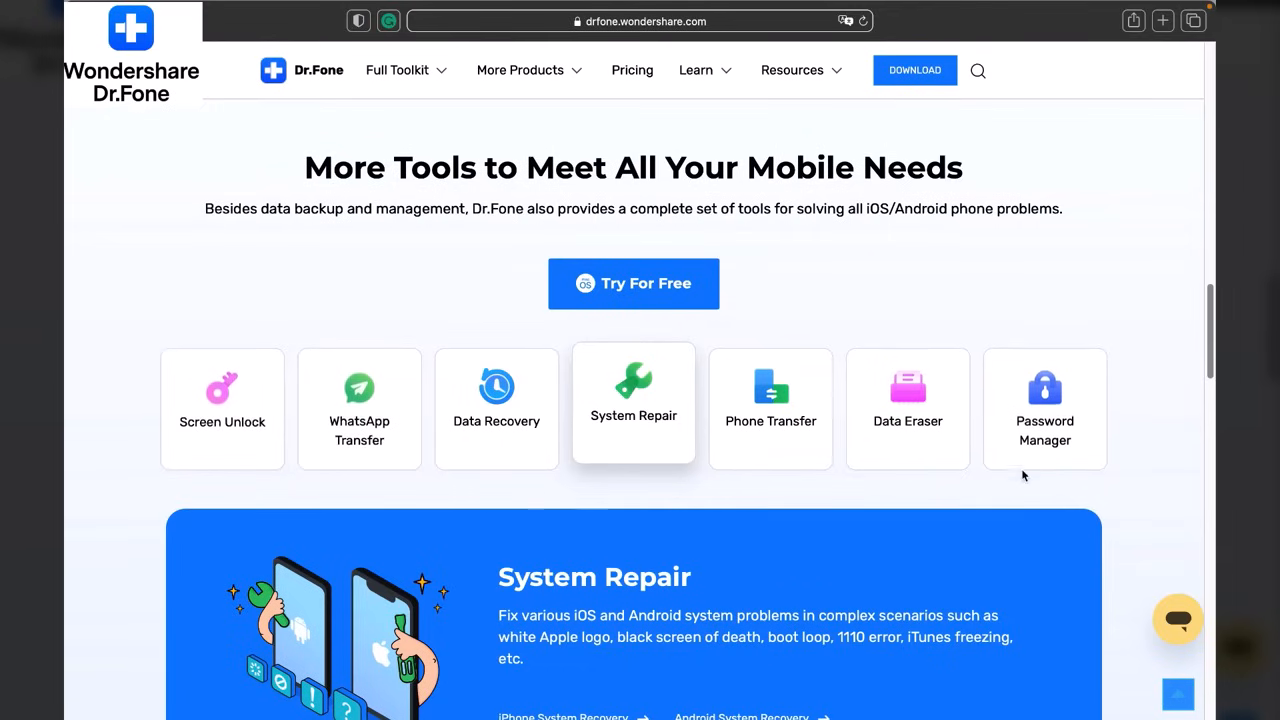
mouse_move(908, 458)
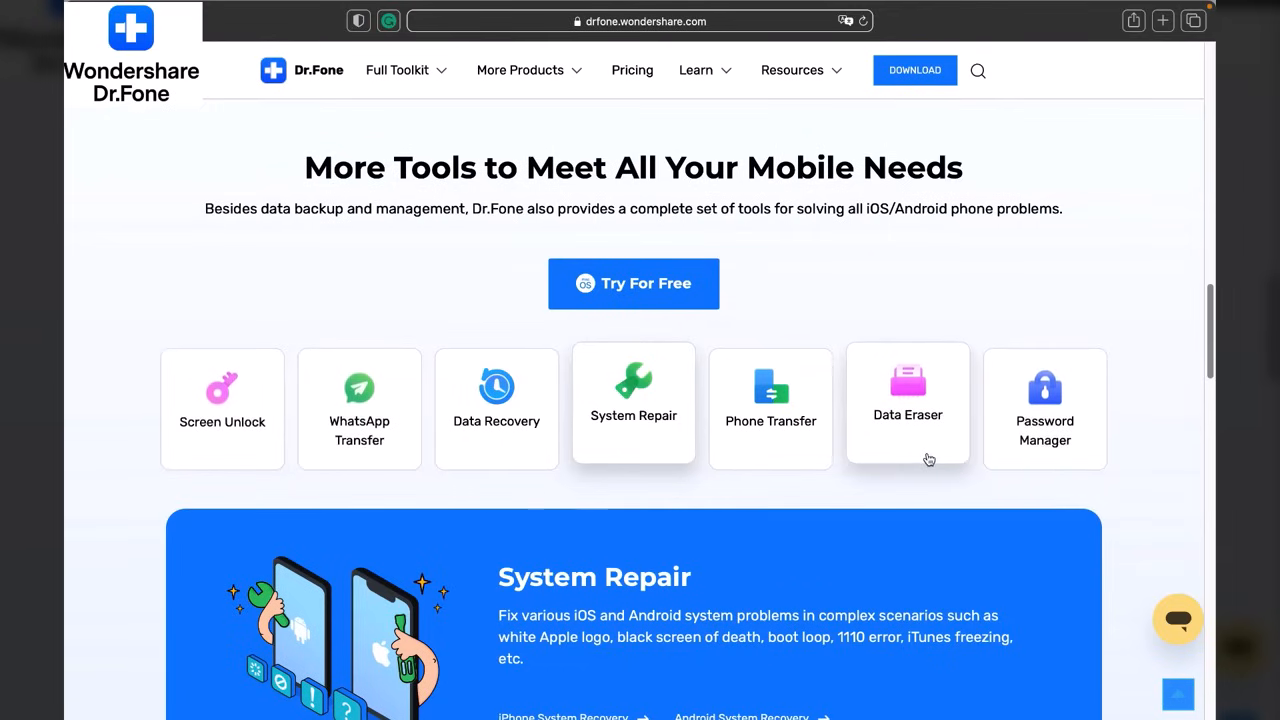
scroll("down", 3)
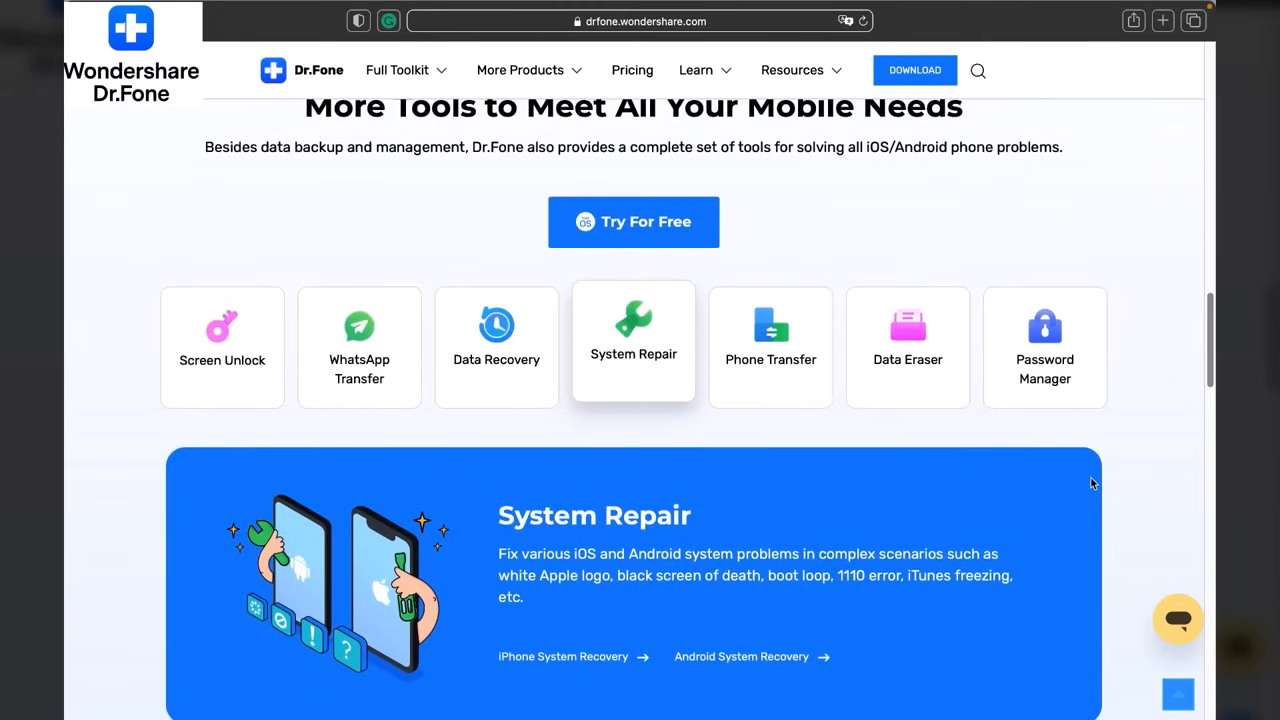
mouse_move(1087, 486)
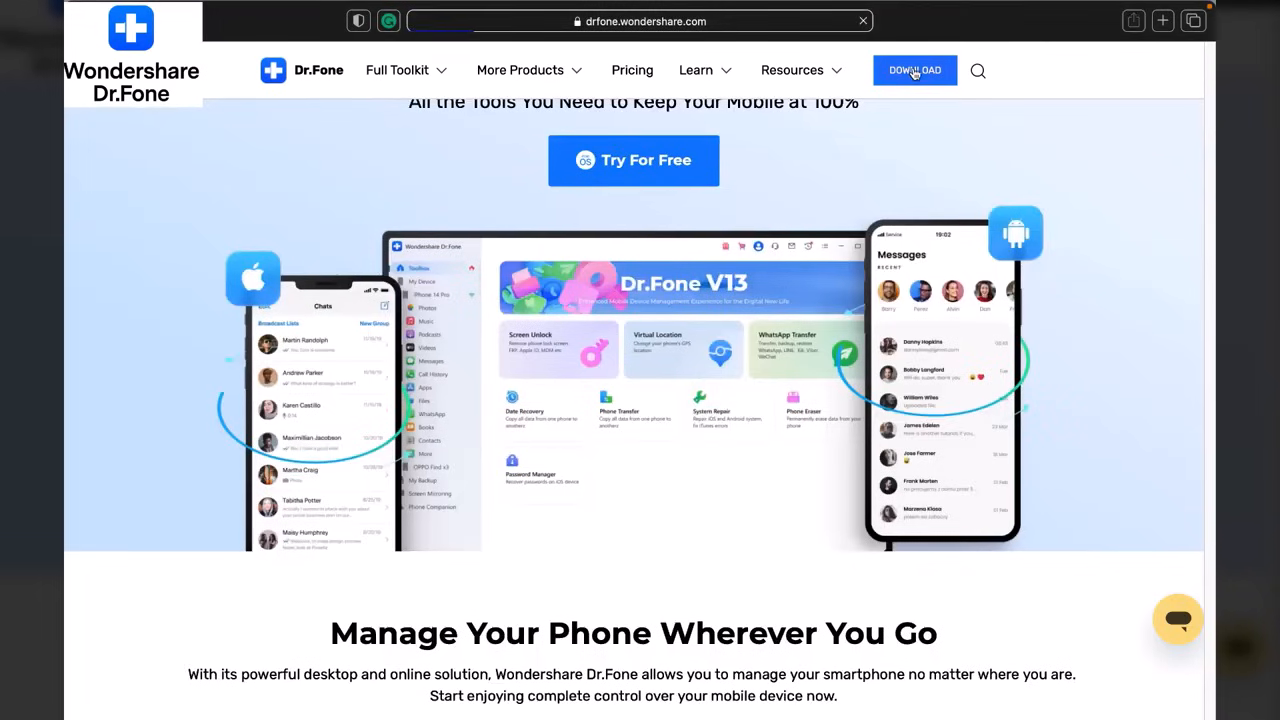
left_click(914, 70)
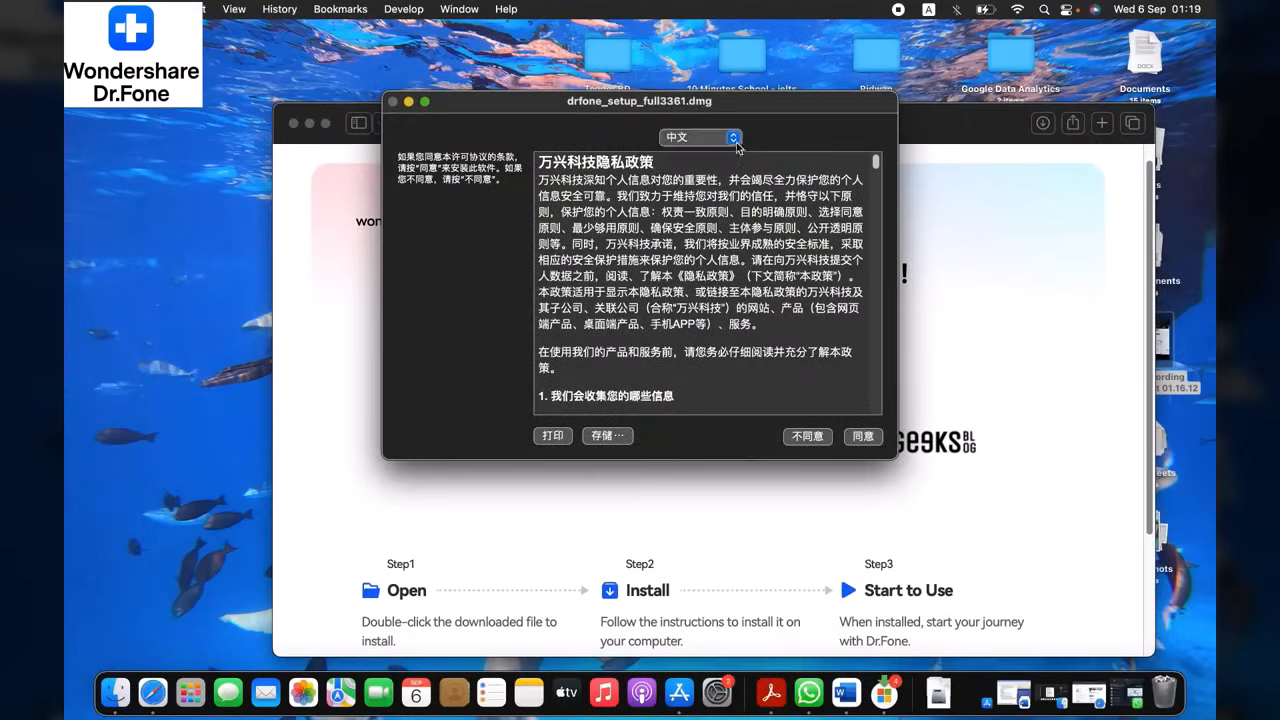
left_click(861, 436)
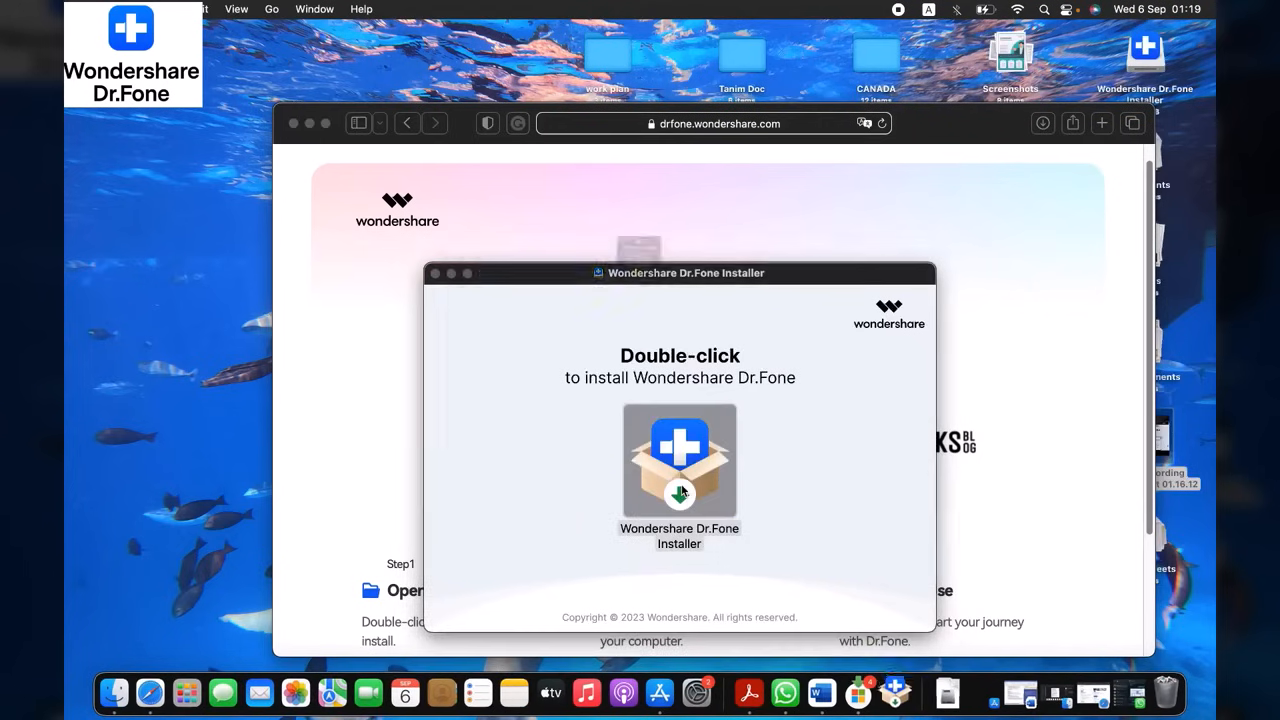
double_click(679, 461)
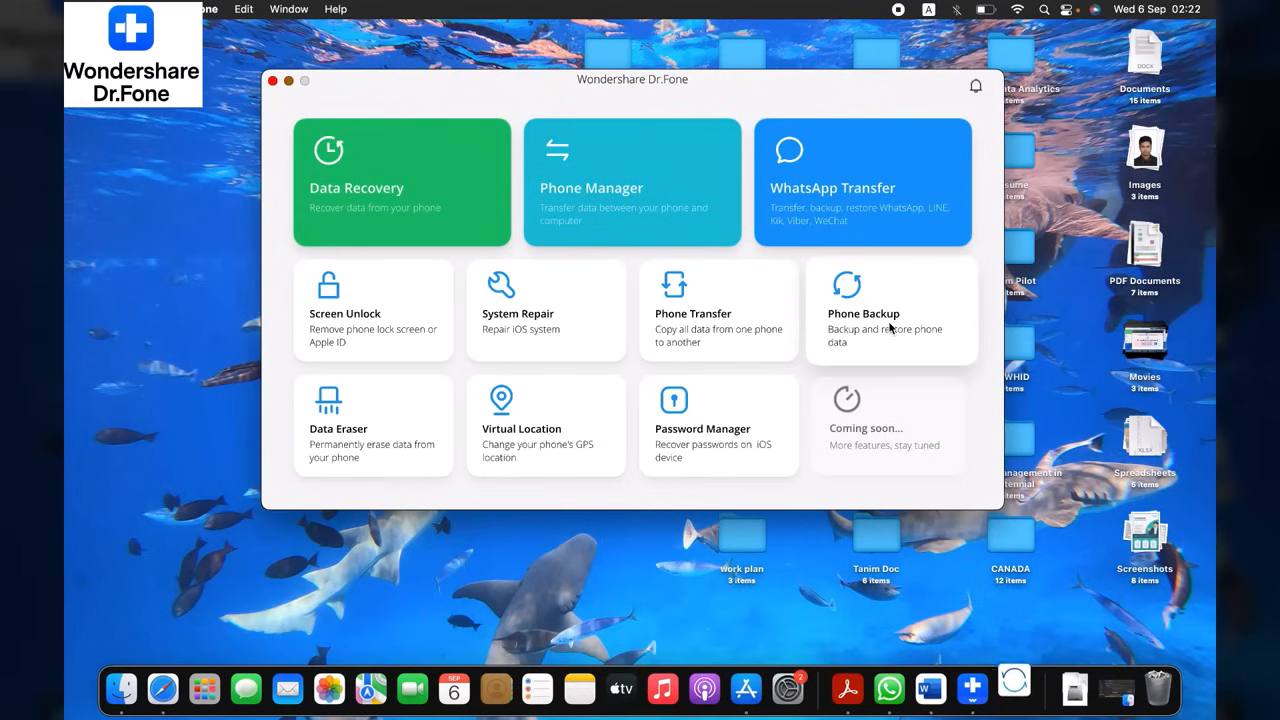
mouse_move(1013, 688)
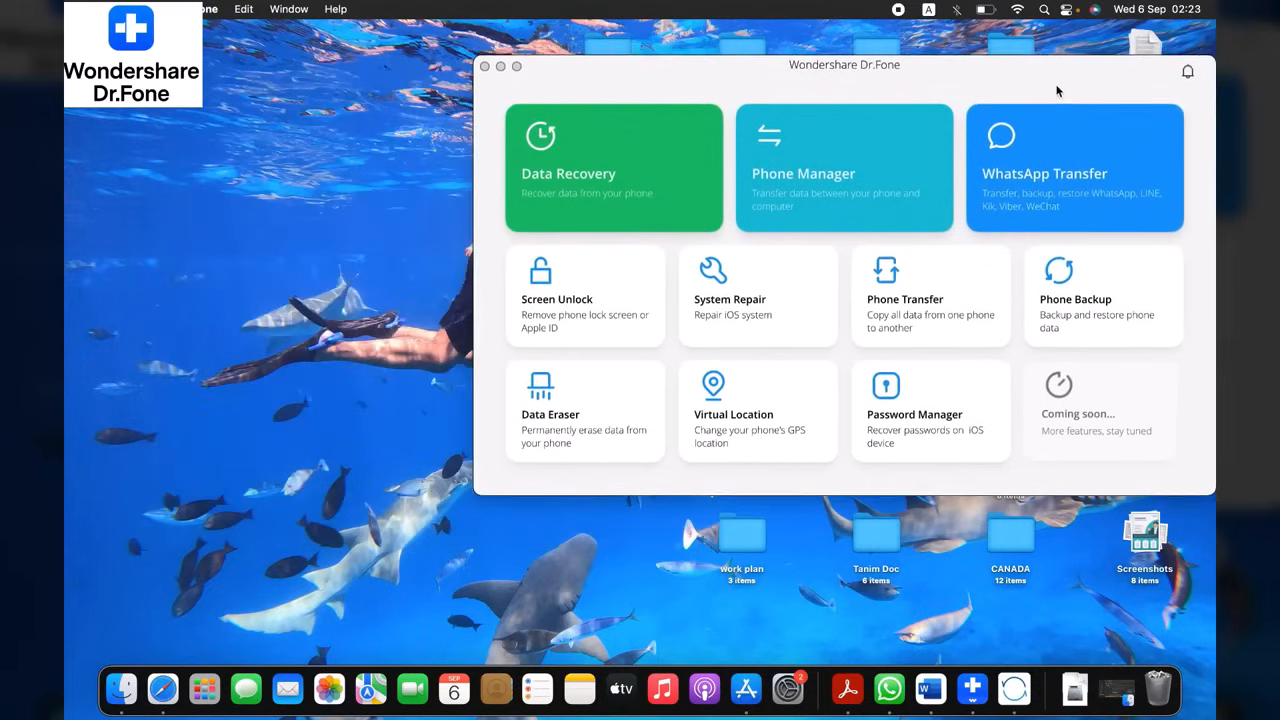
Open the Phone Backup tile from the Dr.Fone home window
left_click(1074, 296)
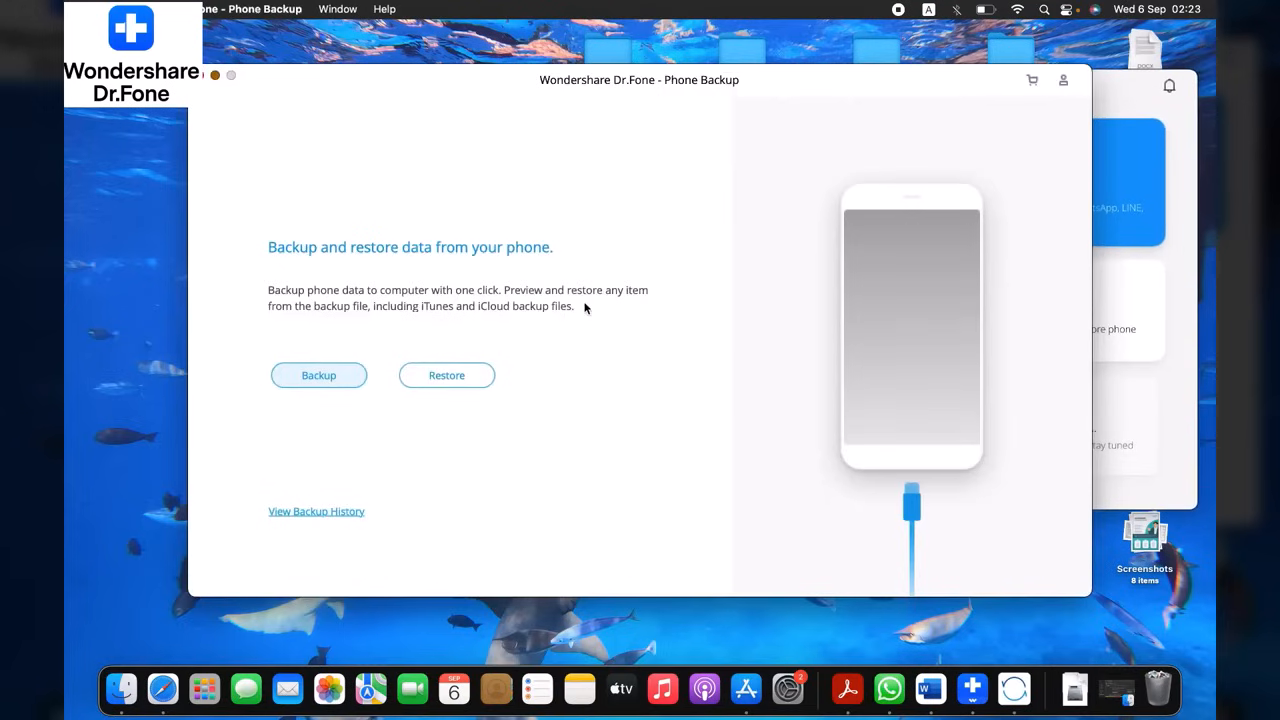
mouse_move(319, 375)
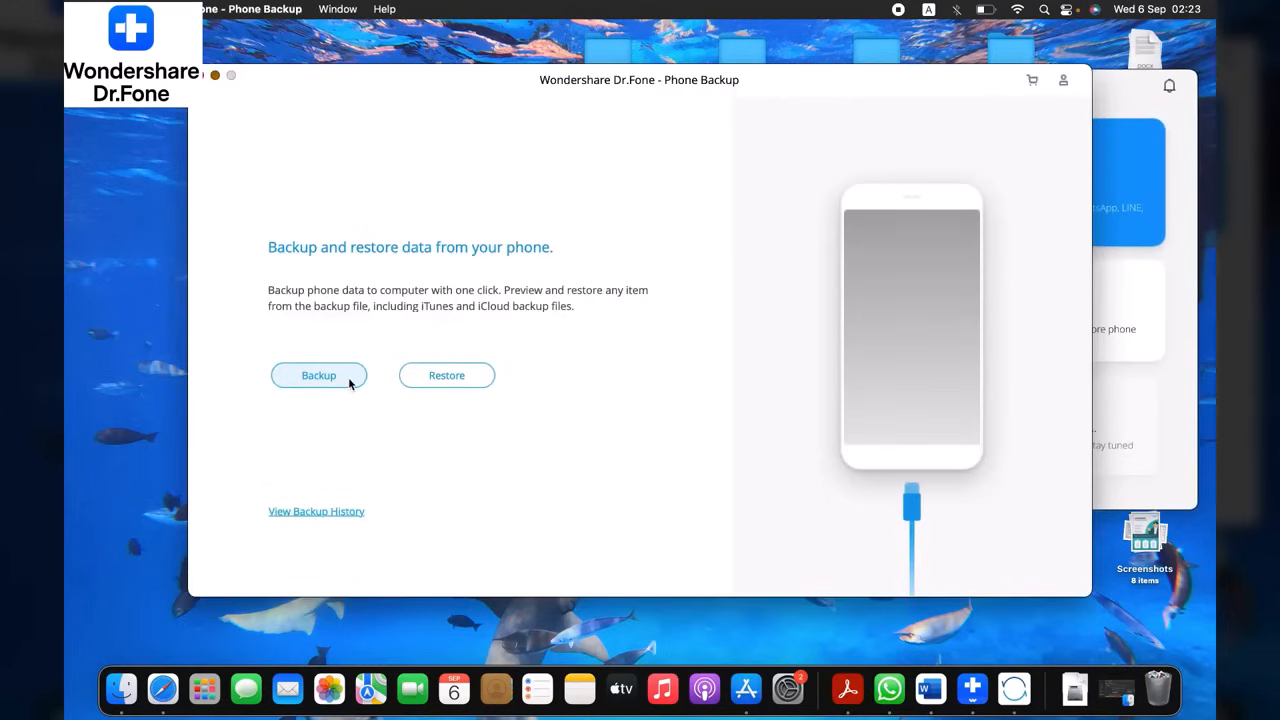
Start a phone backup, clear Select all, and check only App Photos under App Data
left_click(318, 375)
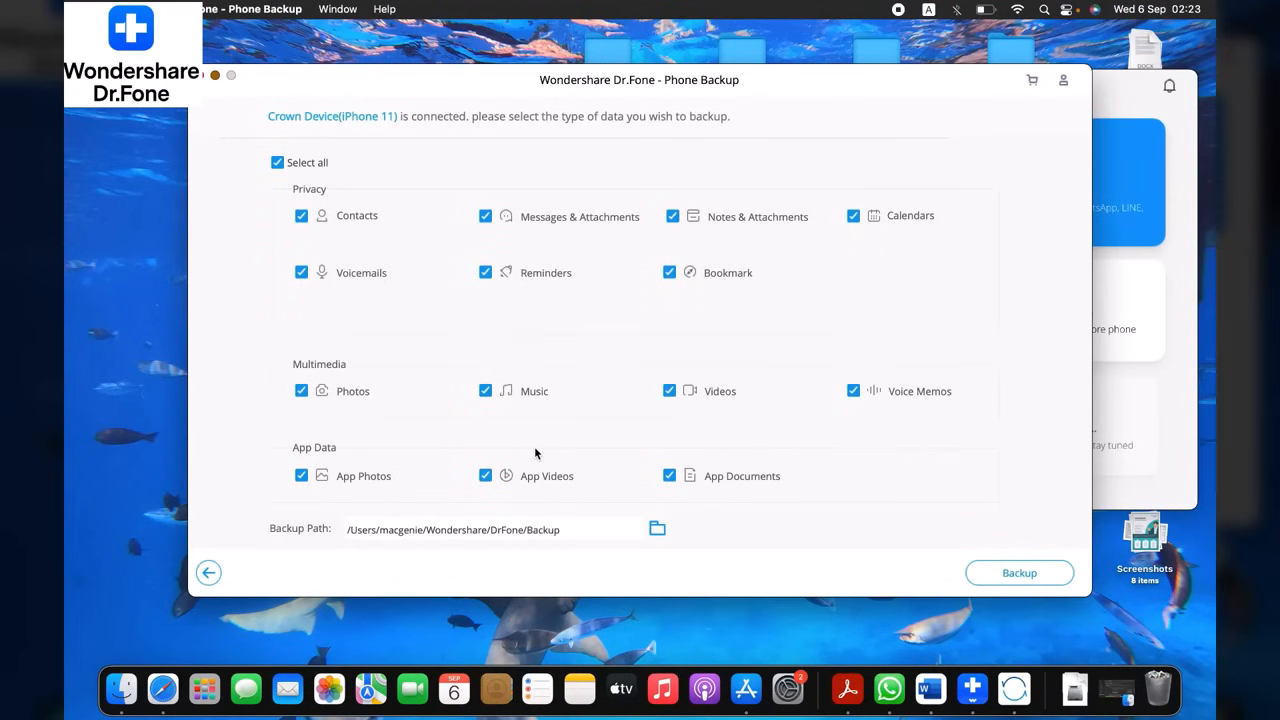
mouse_move(835, 429)
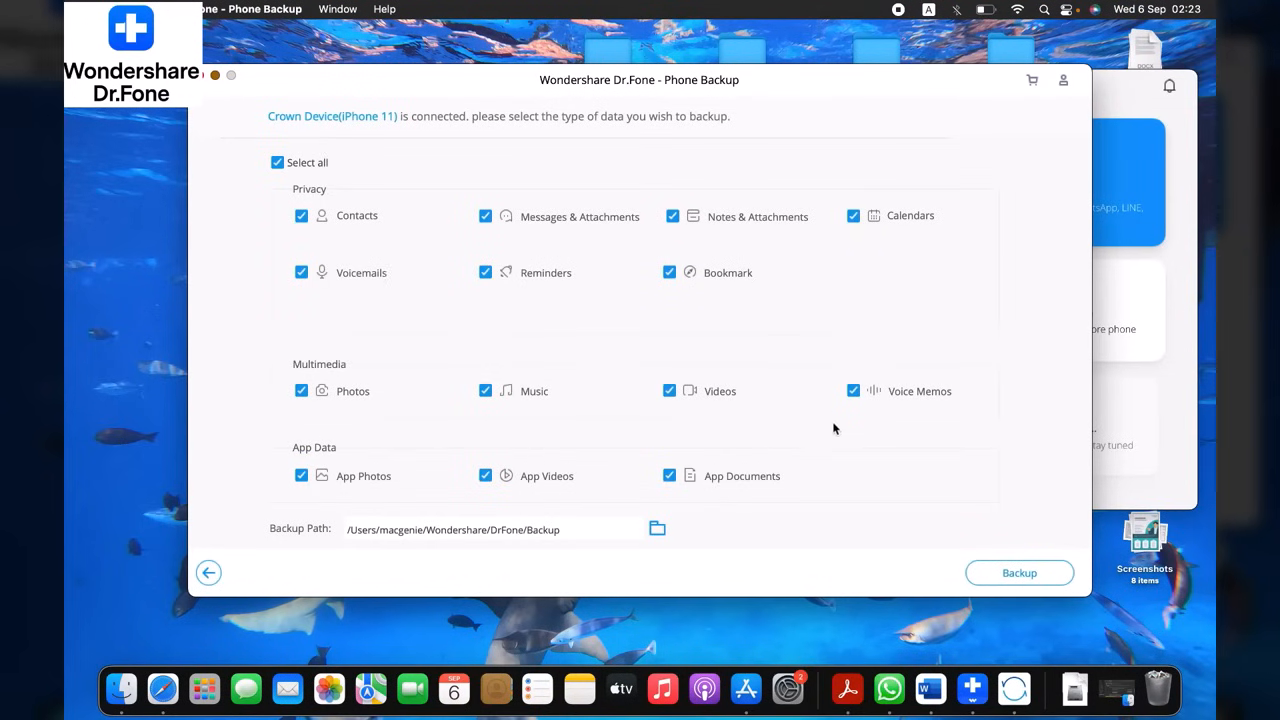
mouse_move(288, 187)
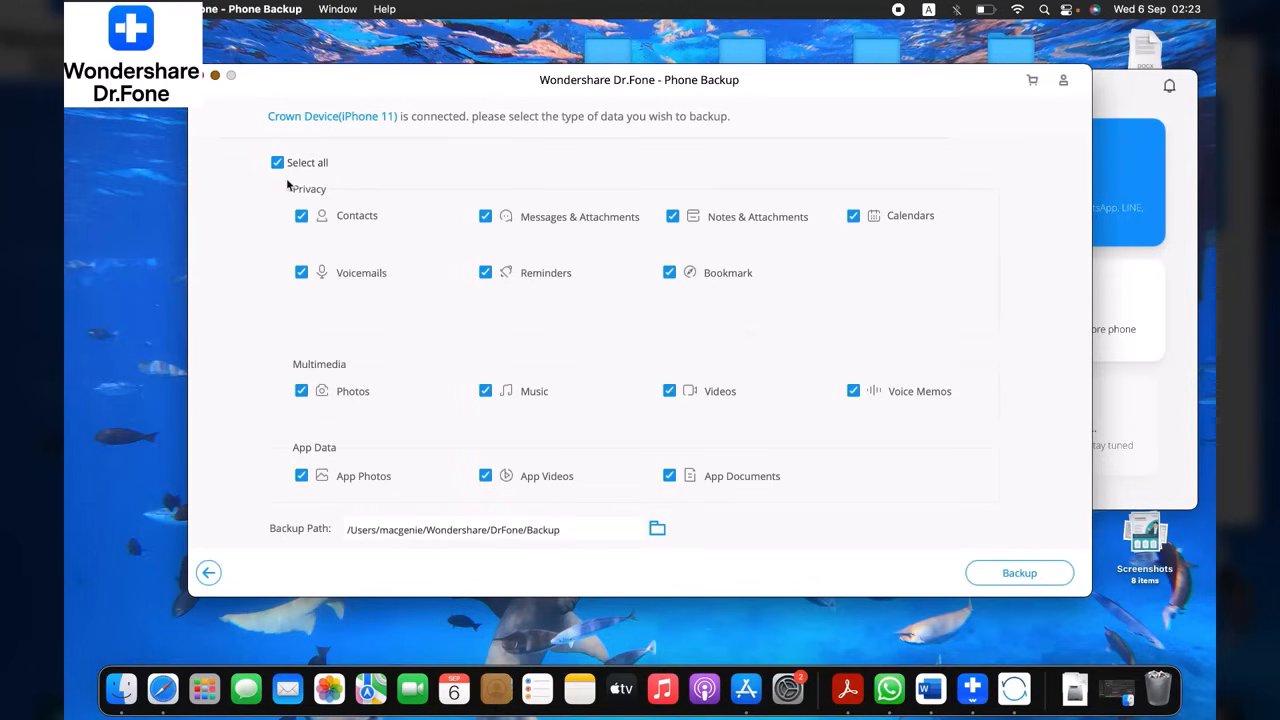
left_click(277, 162)
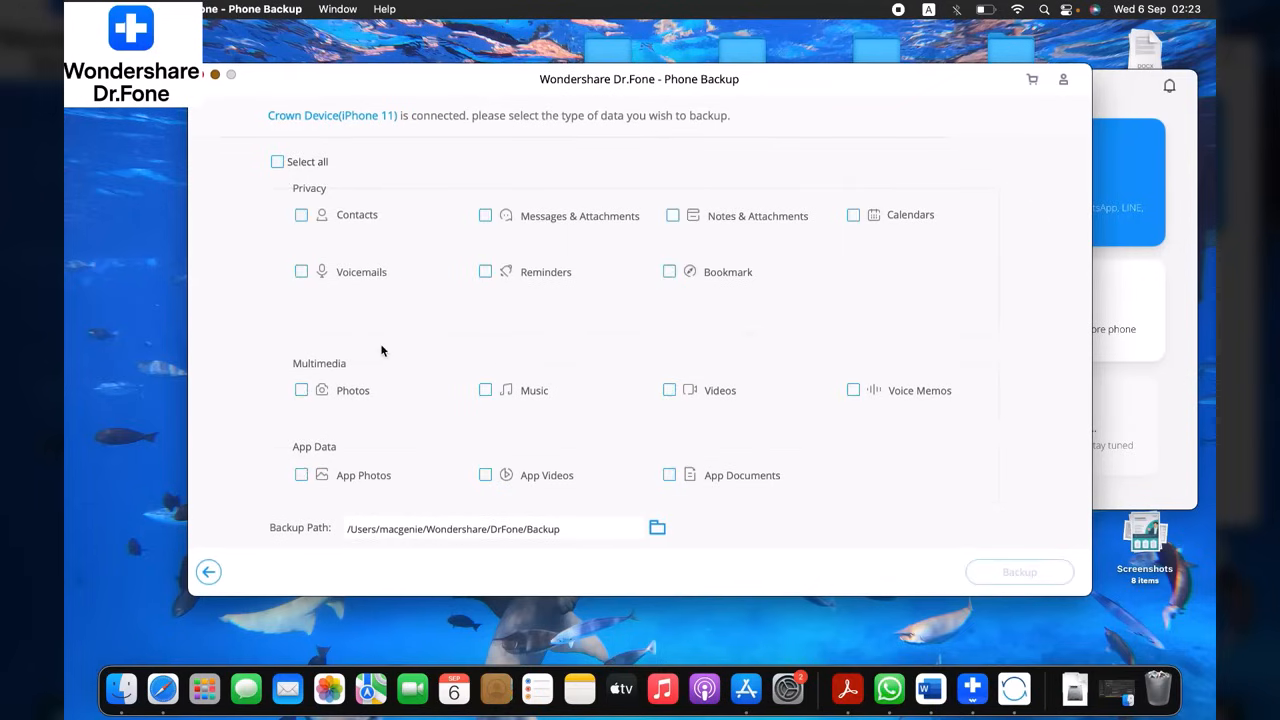
mouse_move(636, 340)
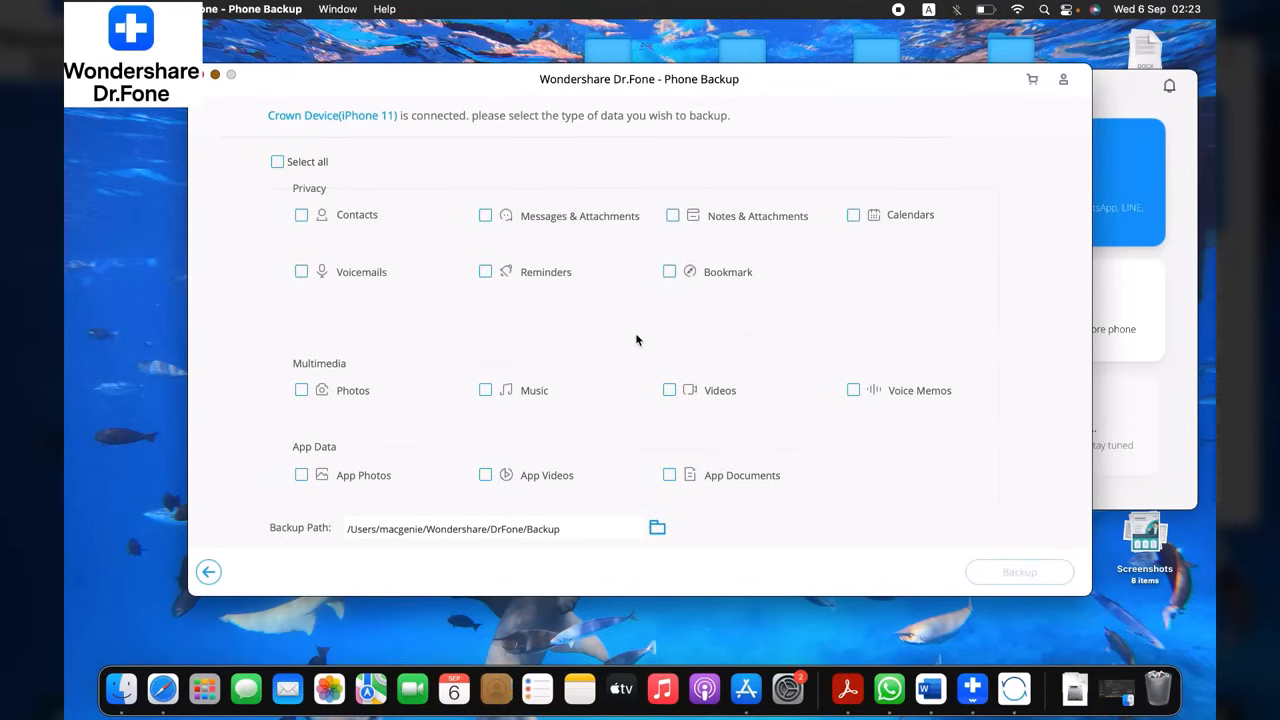
mouse_move(565, 366)
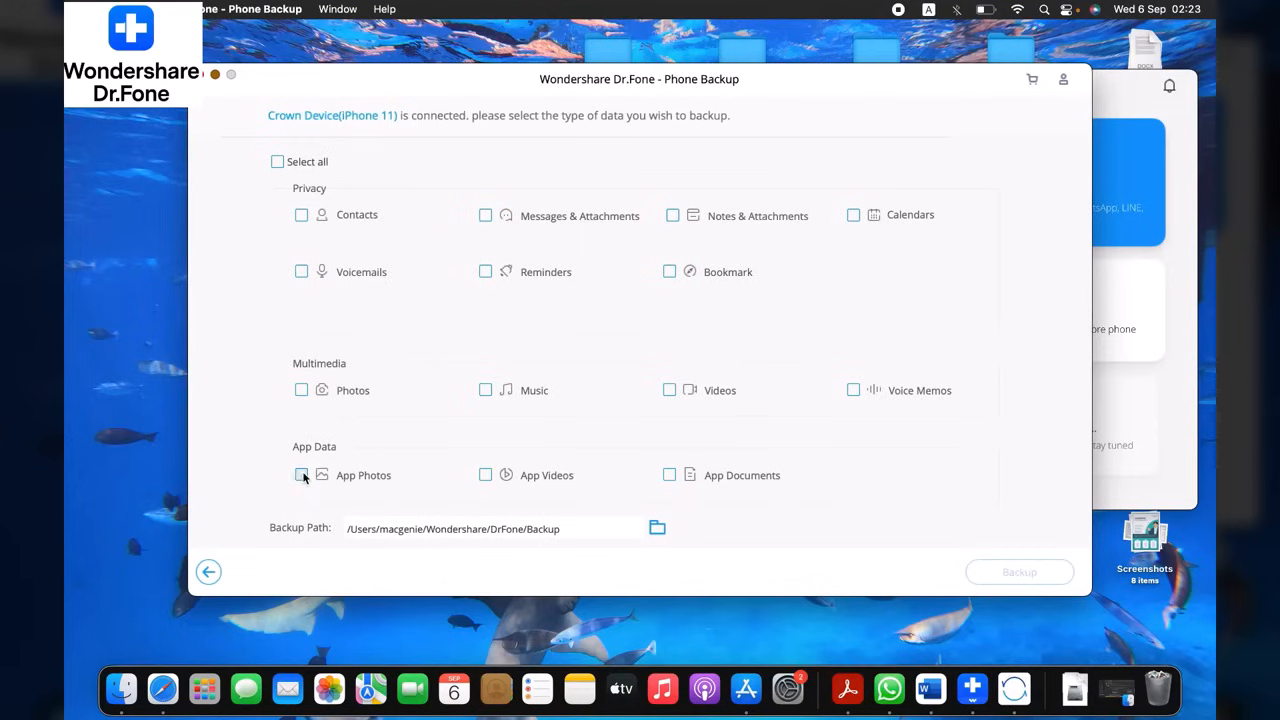
left_click(301, 475)
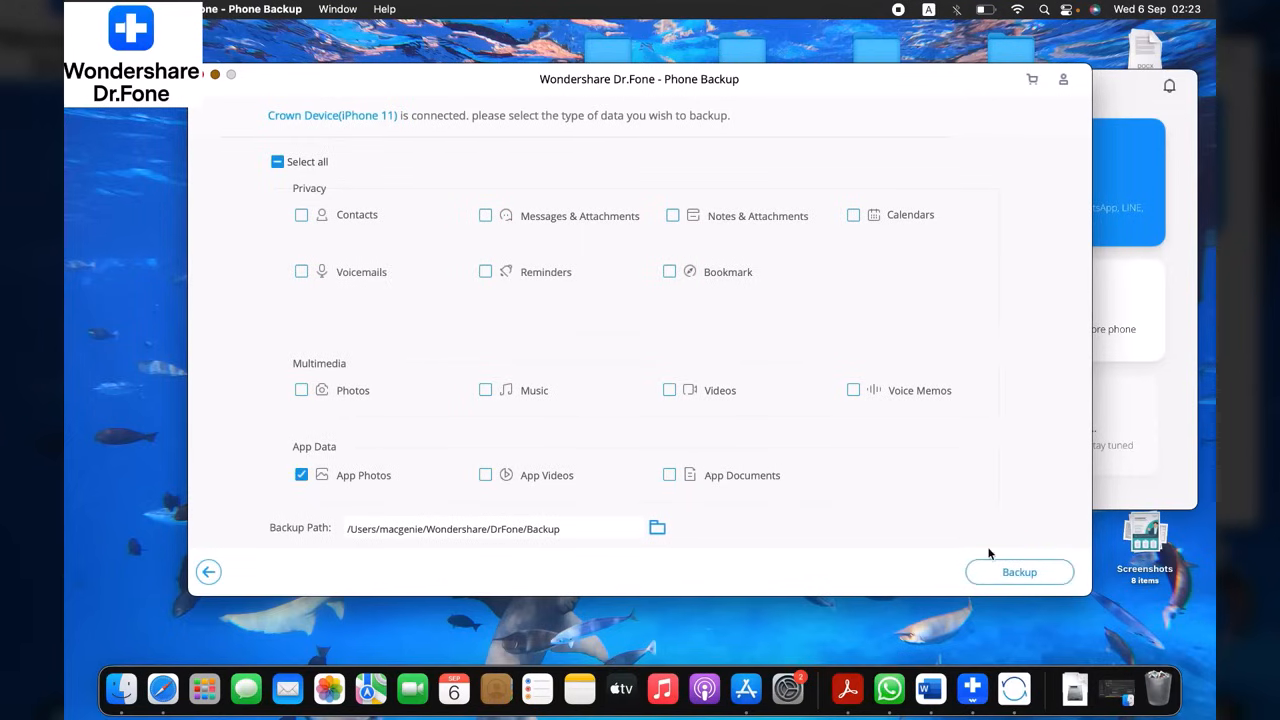
Back up the App Photos data from the iPhone 11
left_click(1019, 571)
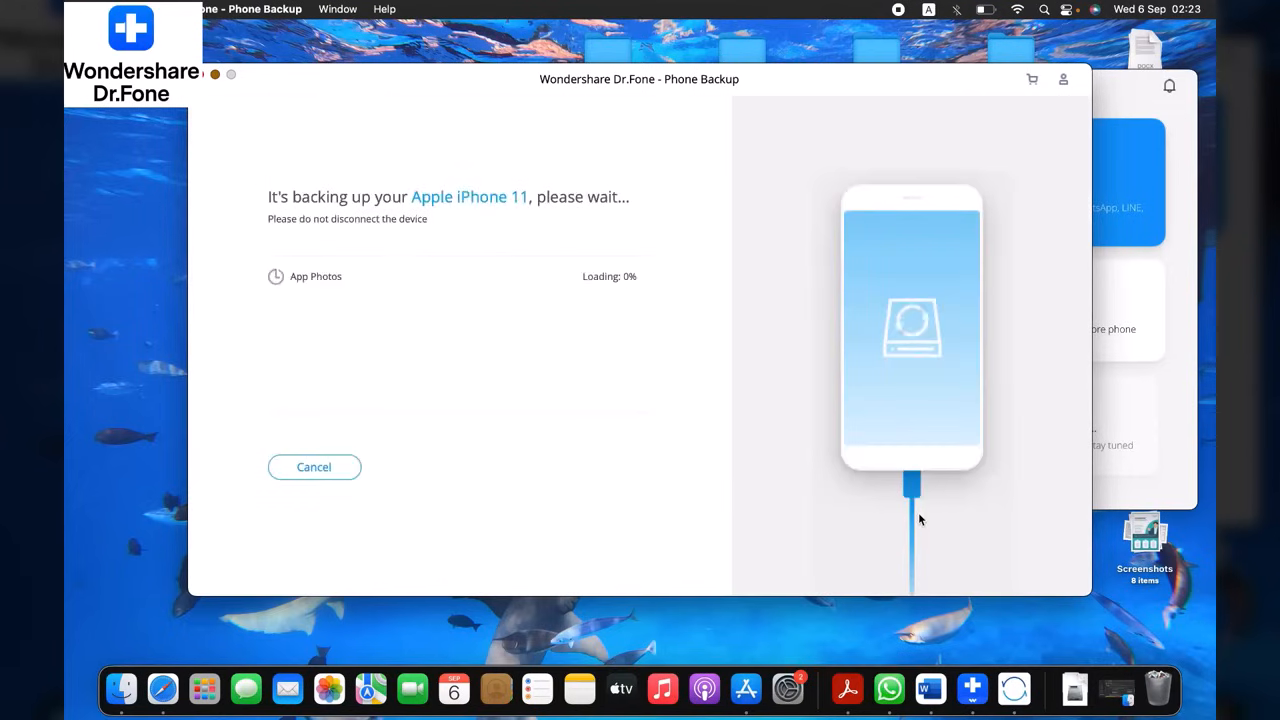
mouse_move(532, 296)
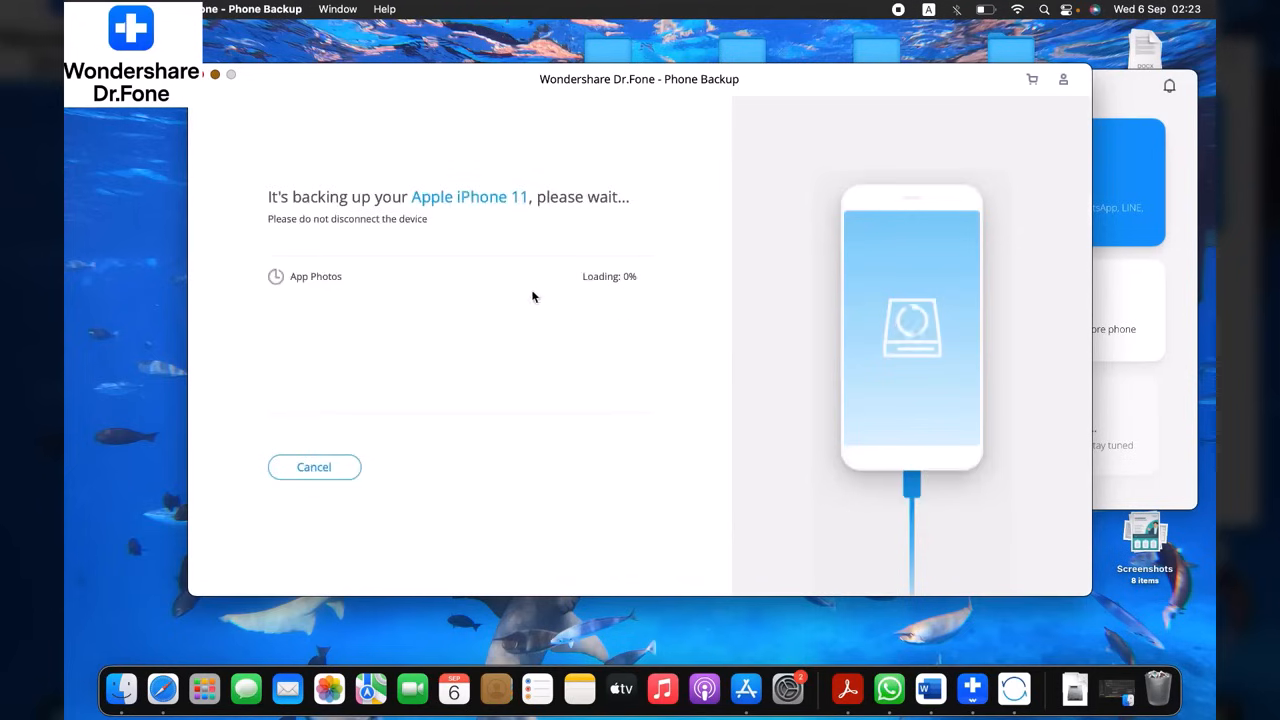
mouse_move(560, 446)
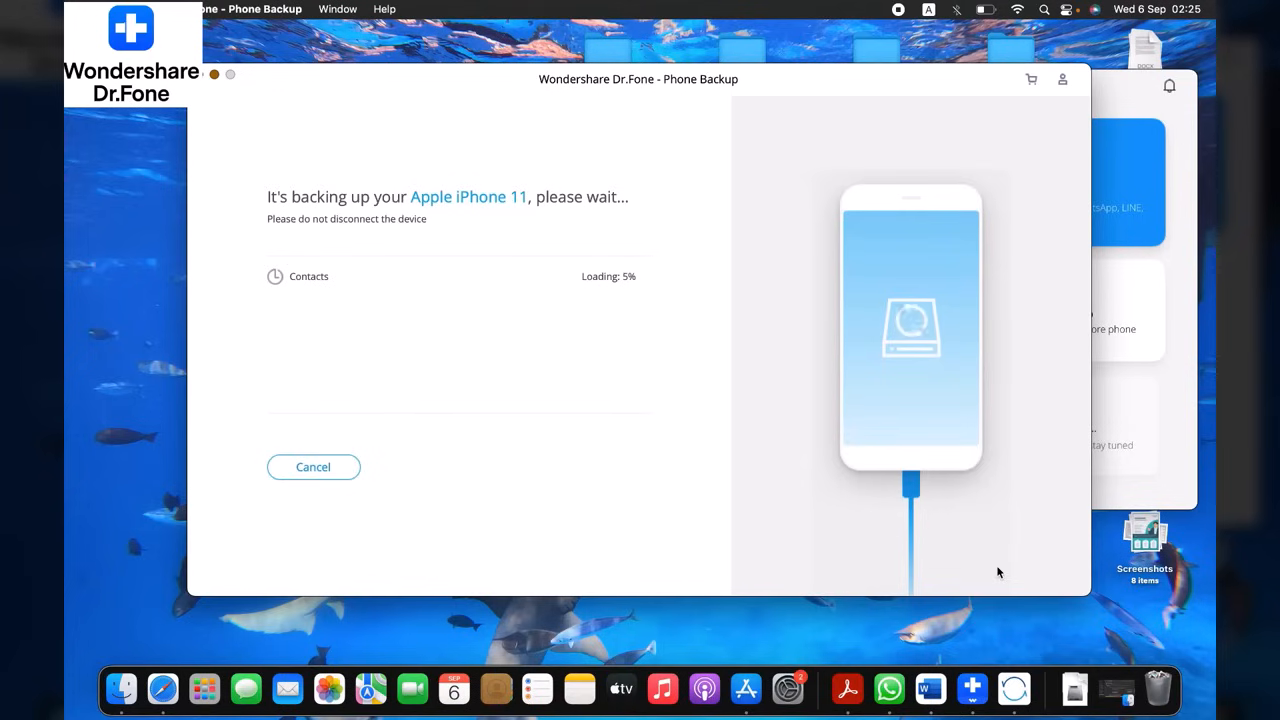
mouse_move(313, 467)
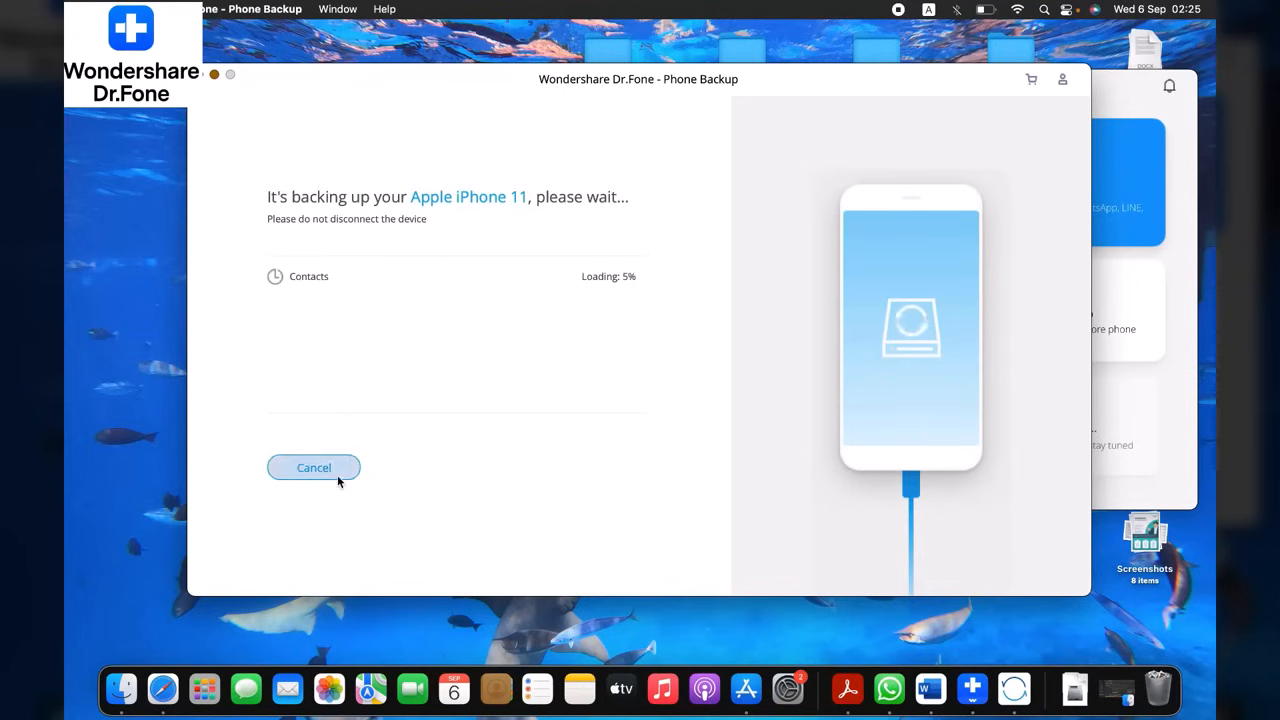
mouse_move(700, 380)
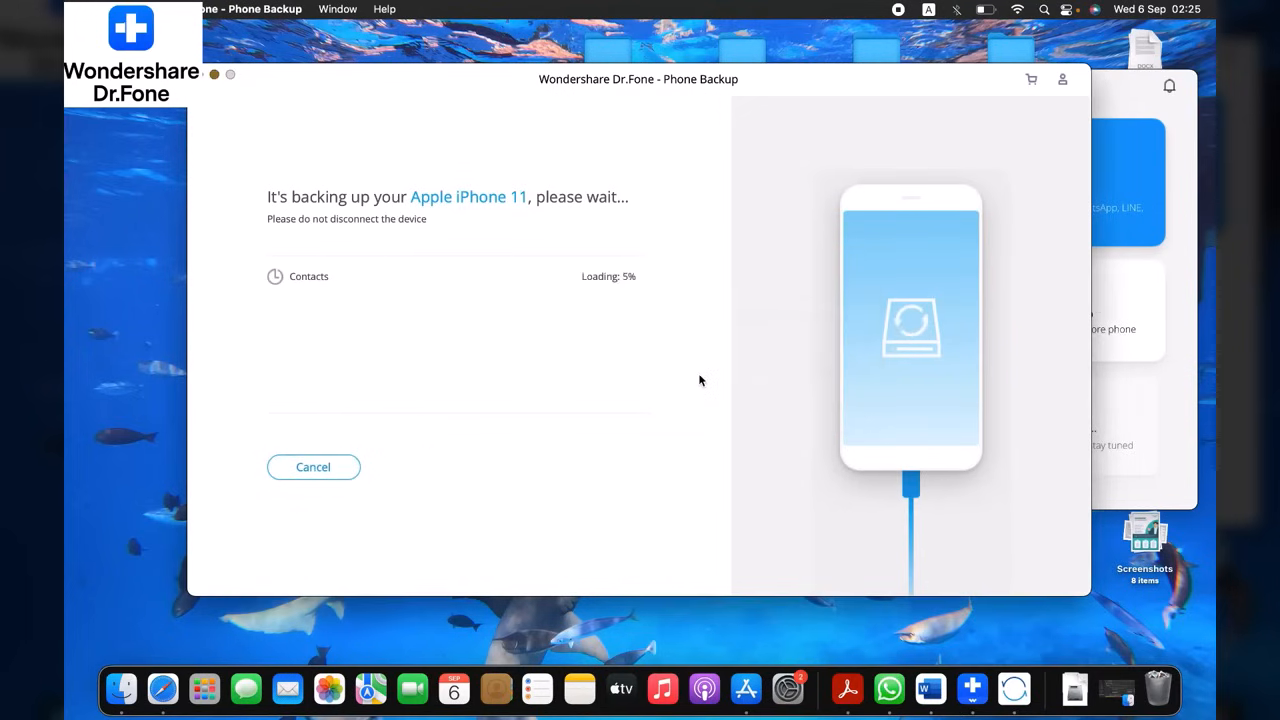
Cancel the running backup, go back, and open the Restore backup file list
left_click(312, 467)
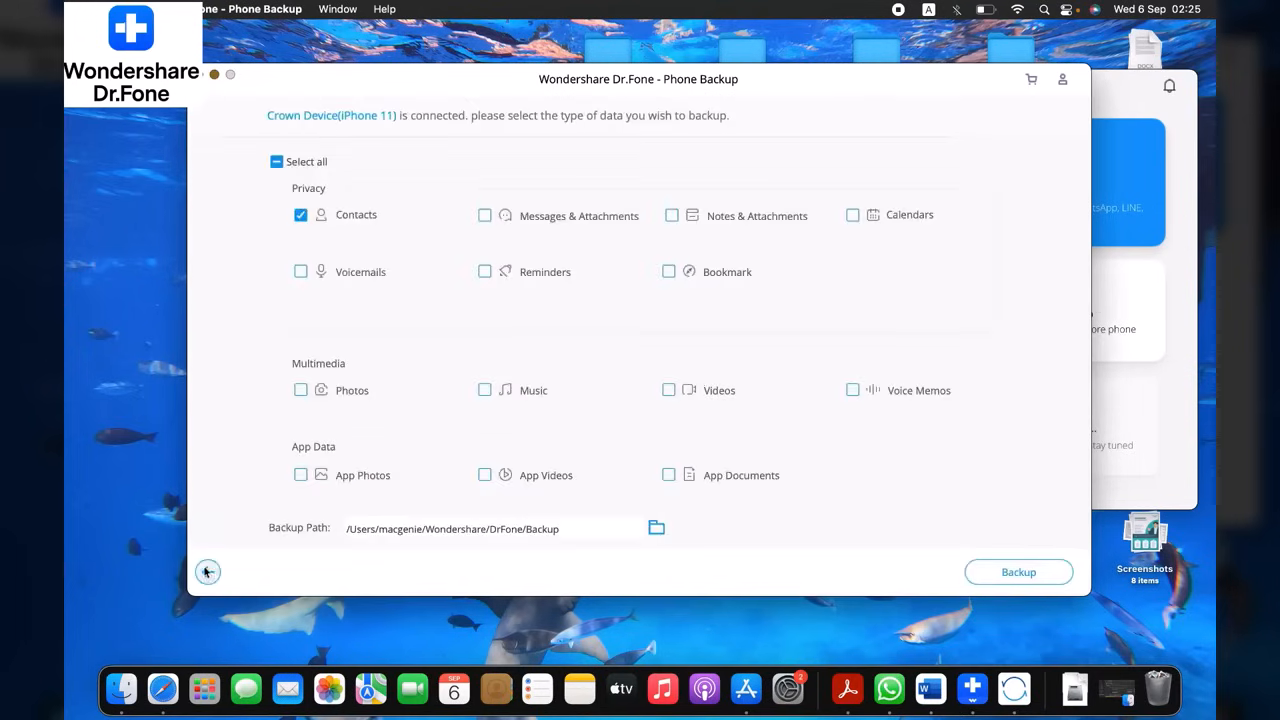
left_click(207, 572)
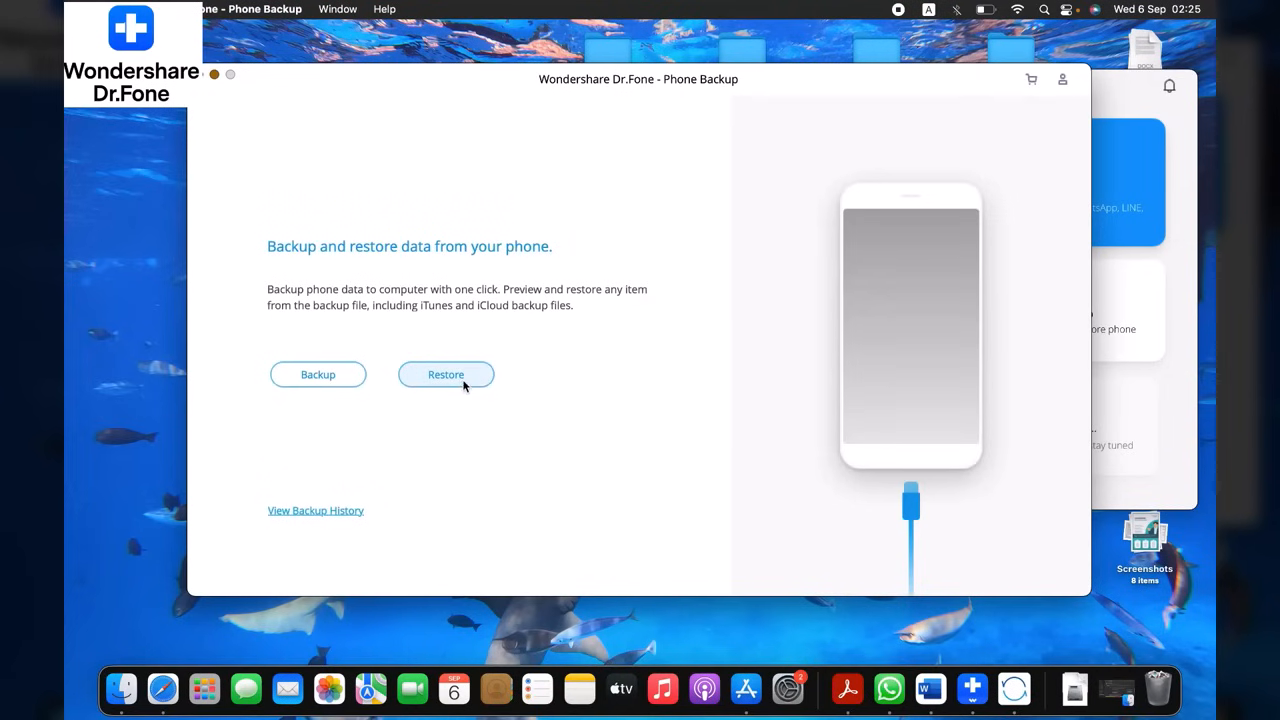
left_click(445, 374)
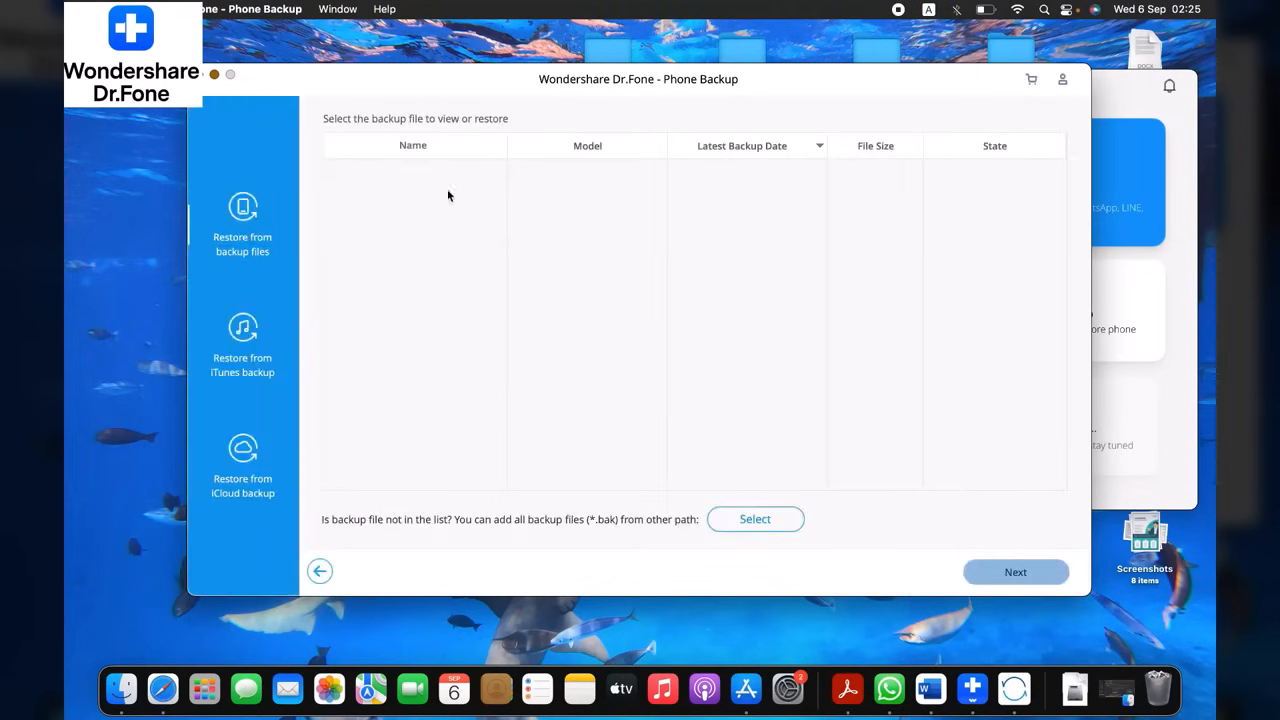
mouse_move(460, 400)
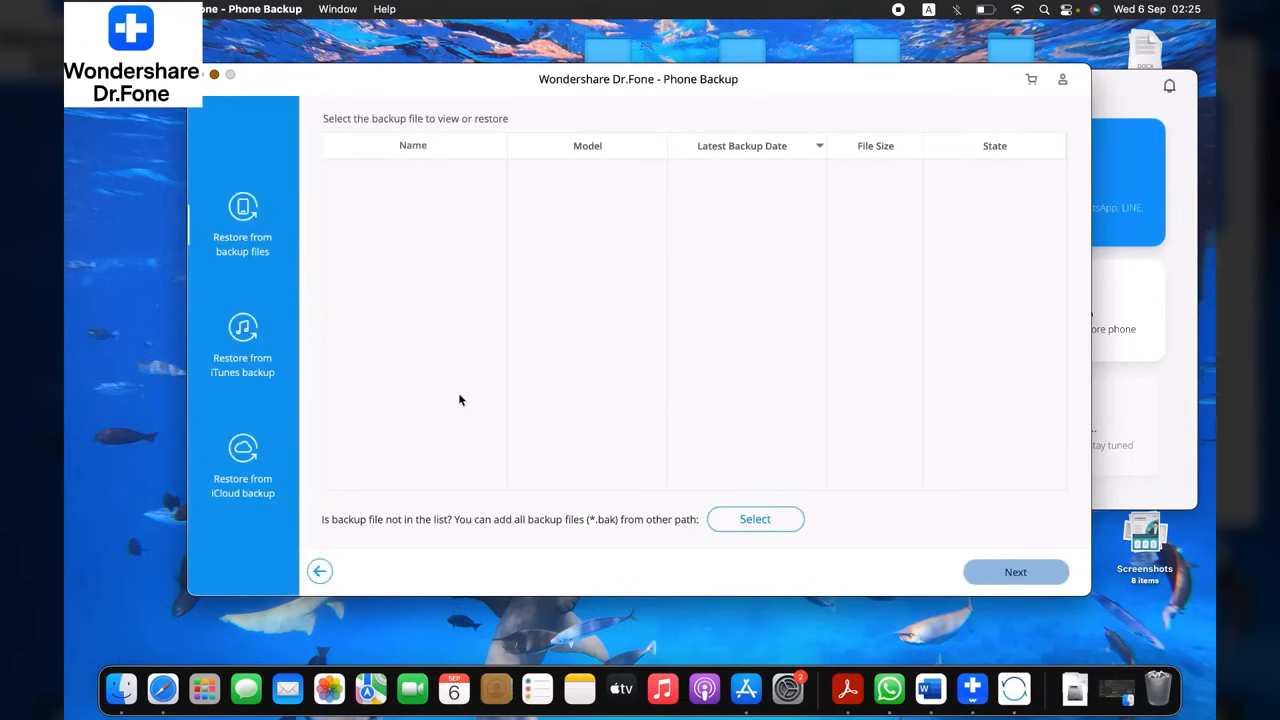
mouse_move(1113, 614)
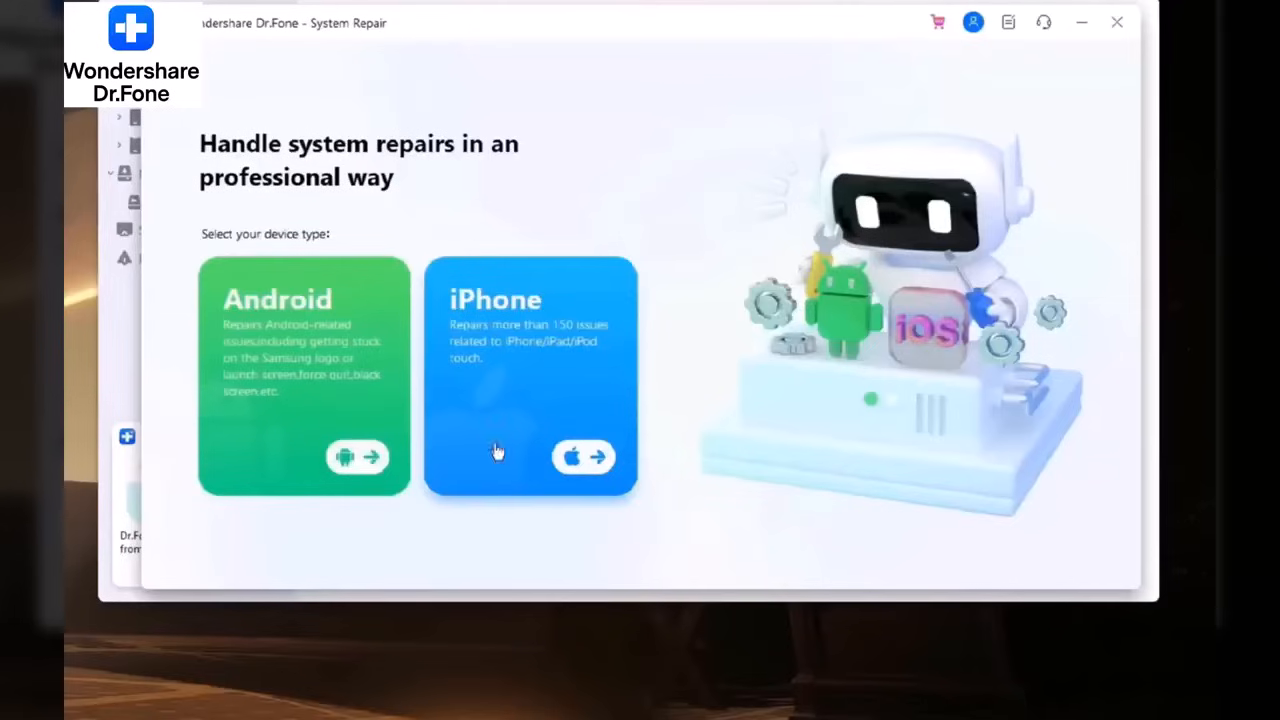
Choose iPhone in System Repair and launch iOS Repair
left_click(530, 375)
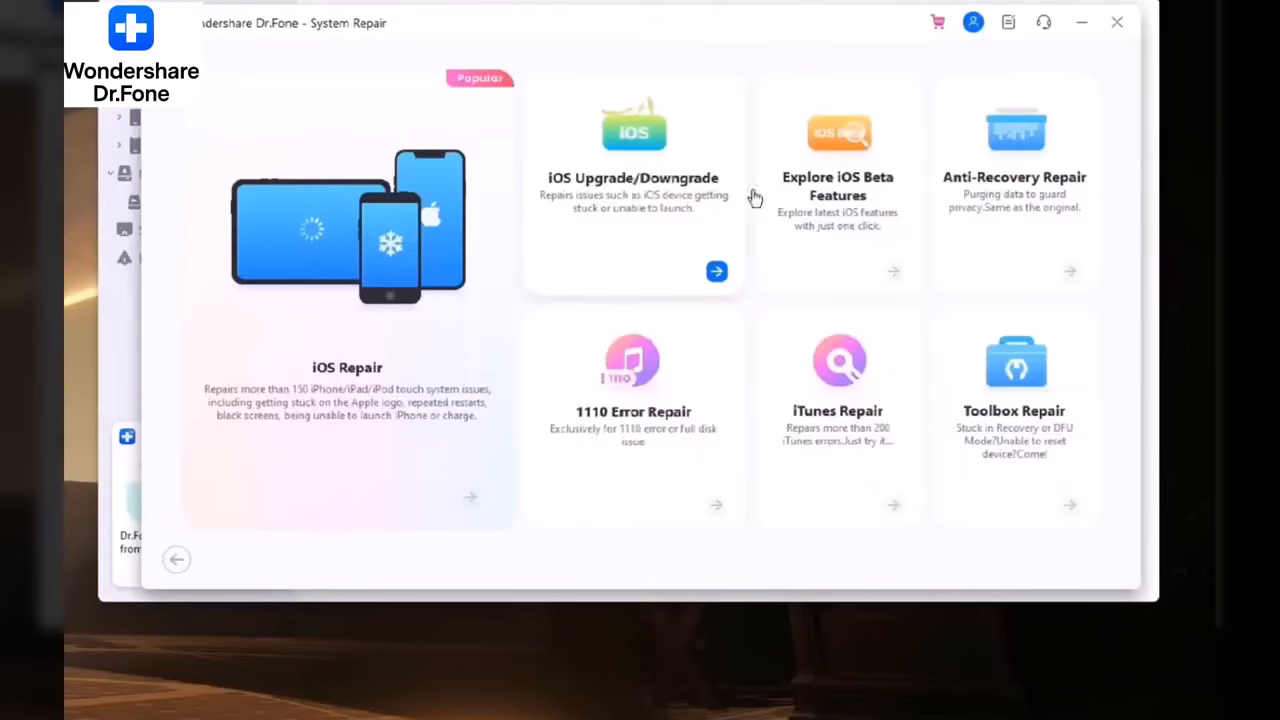
mouse_move(856, 242)
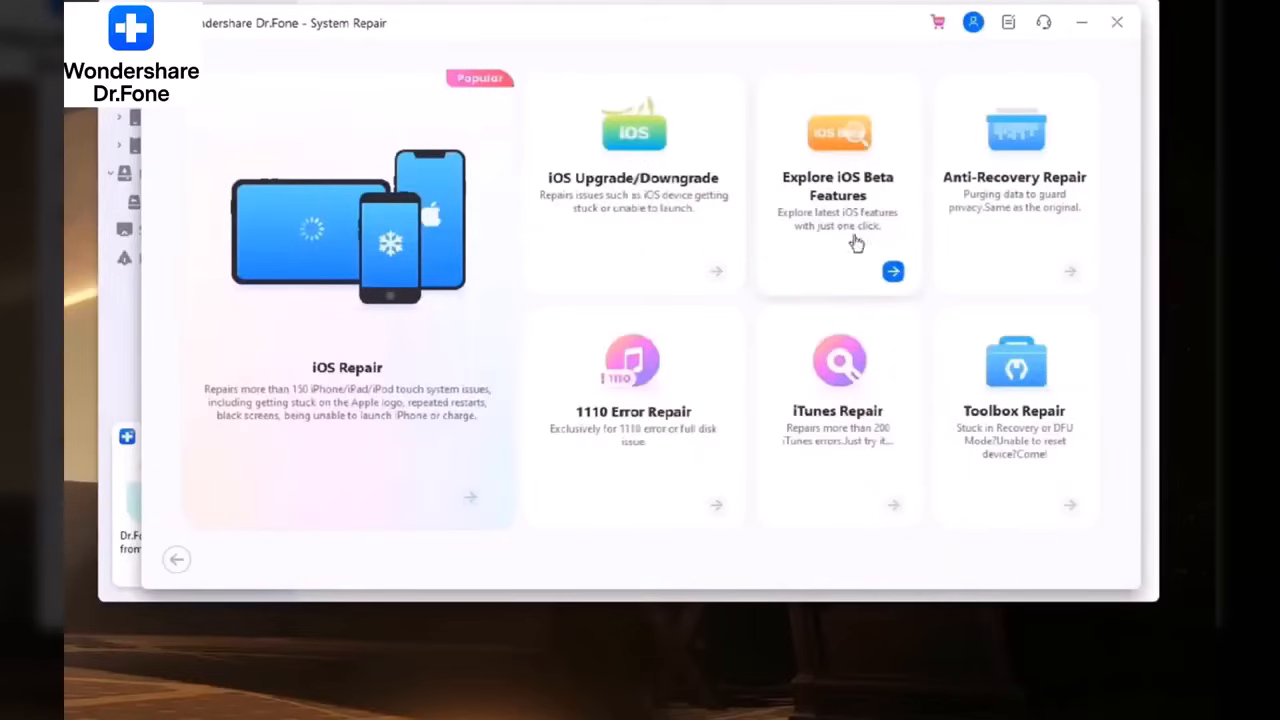
mouse_move(848, 433)
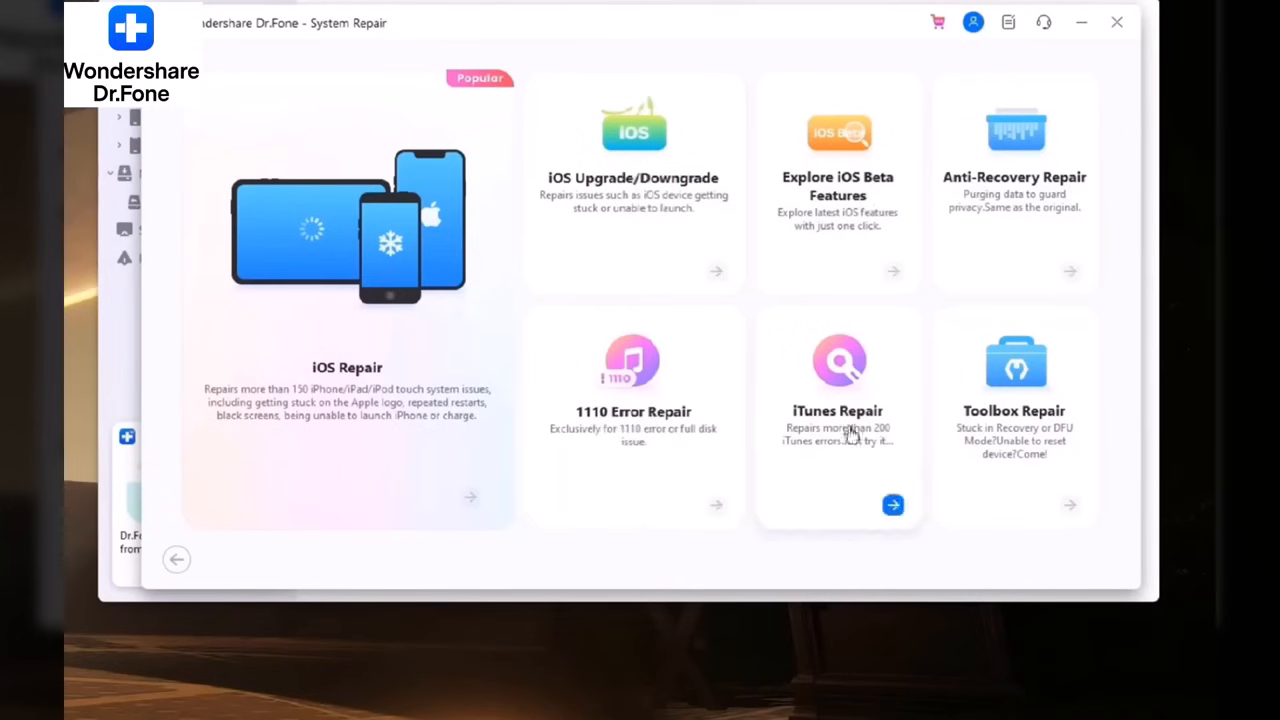
mouse_move(366, 332)
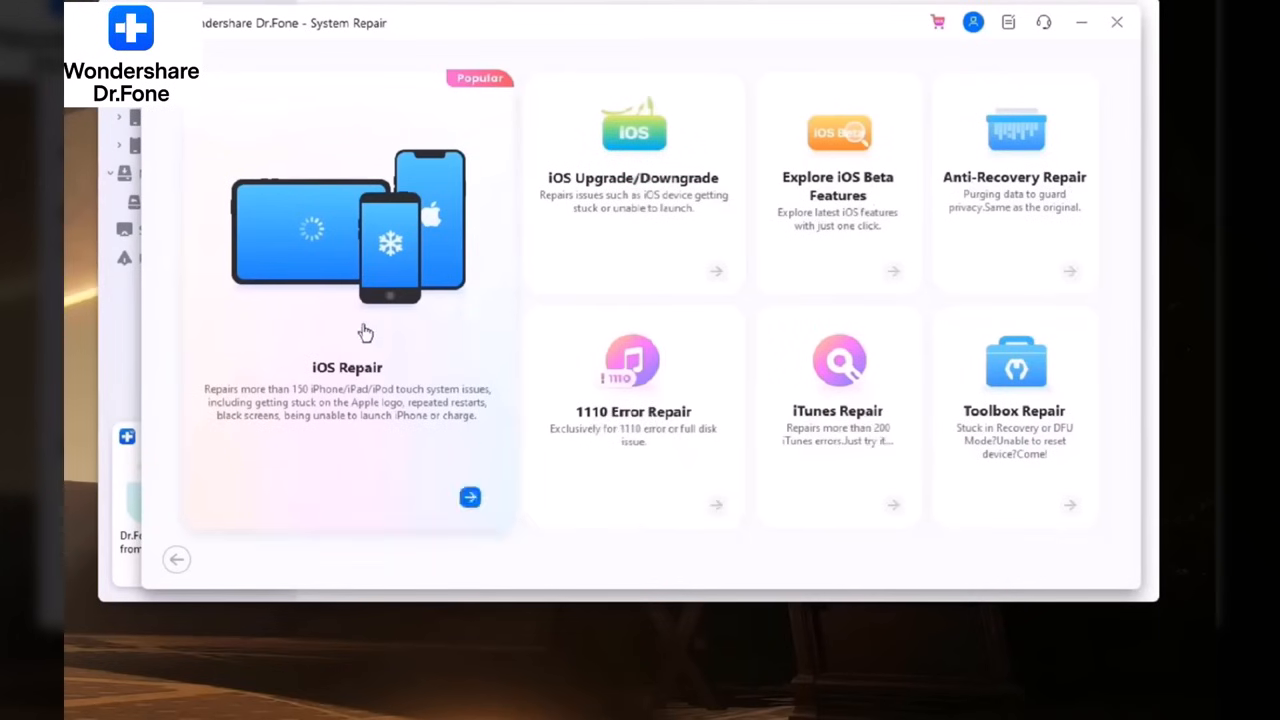
left_click(470, 497)
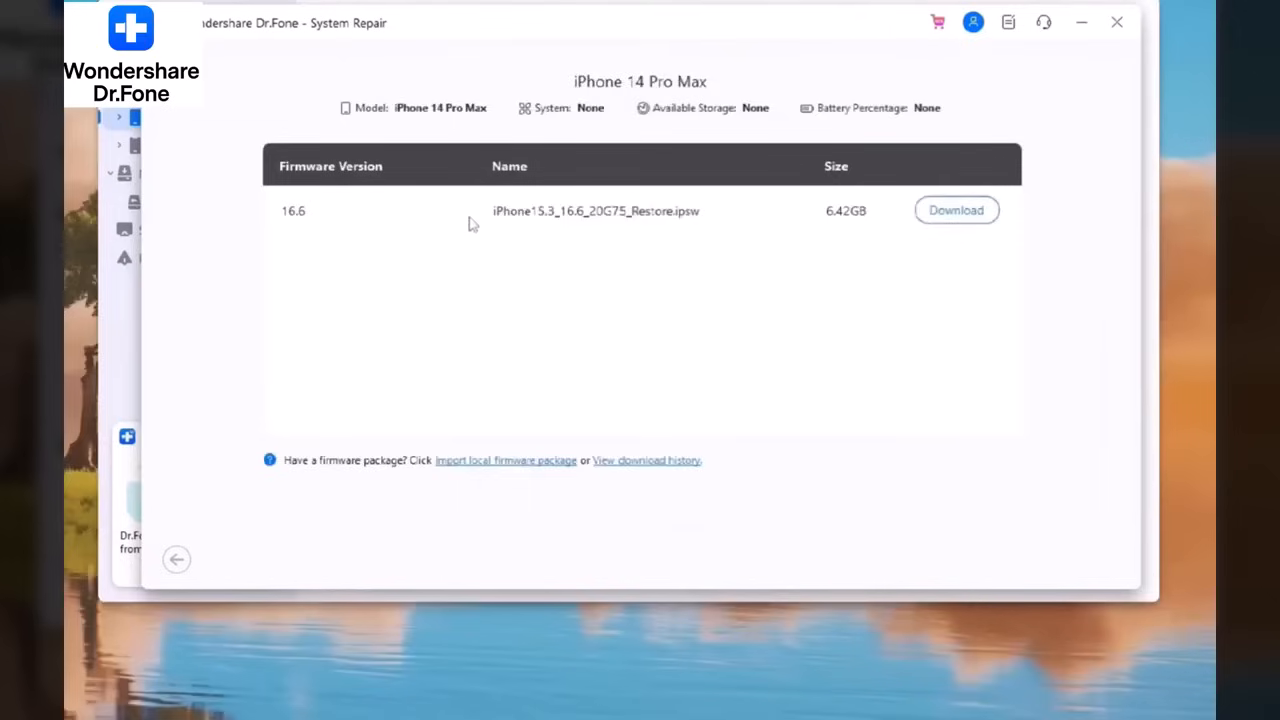
mouse_move(628, 198)
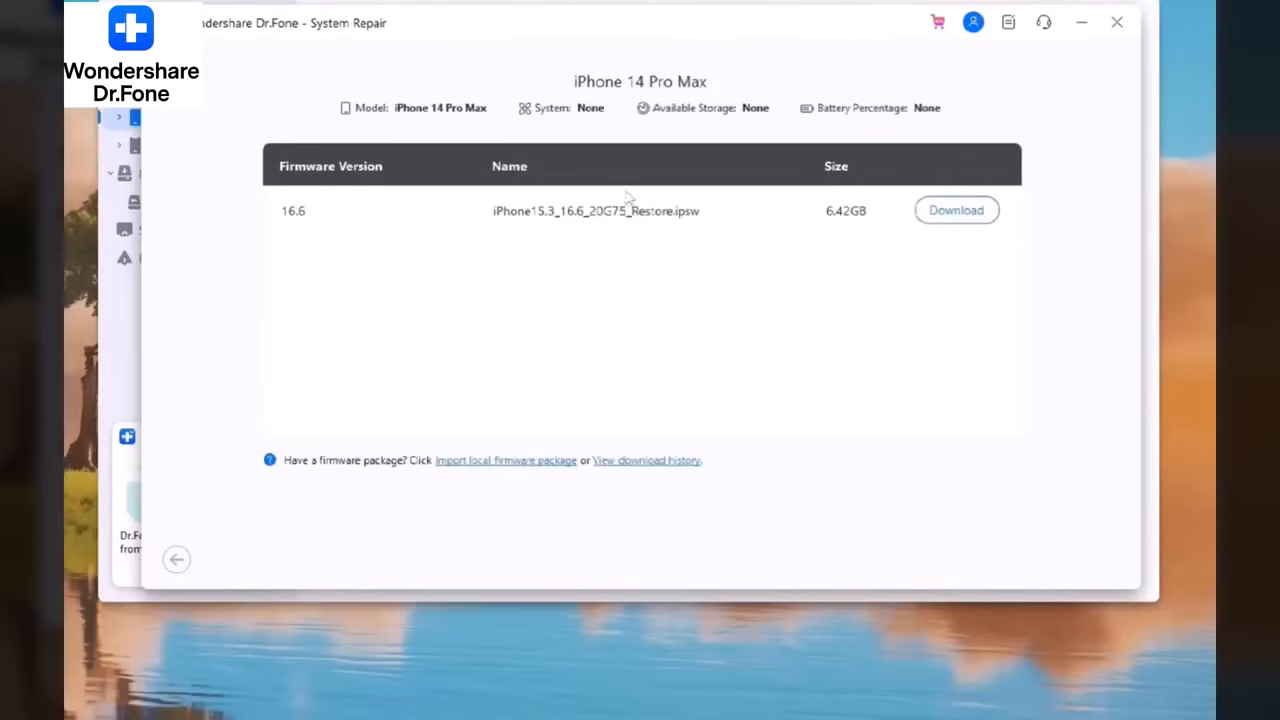
mouse_move(515, 230)
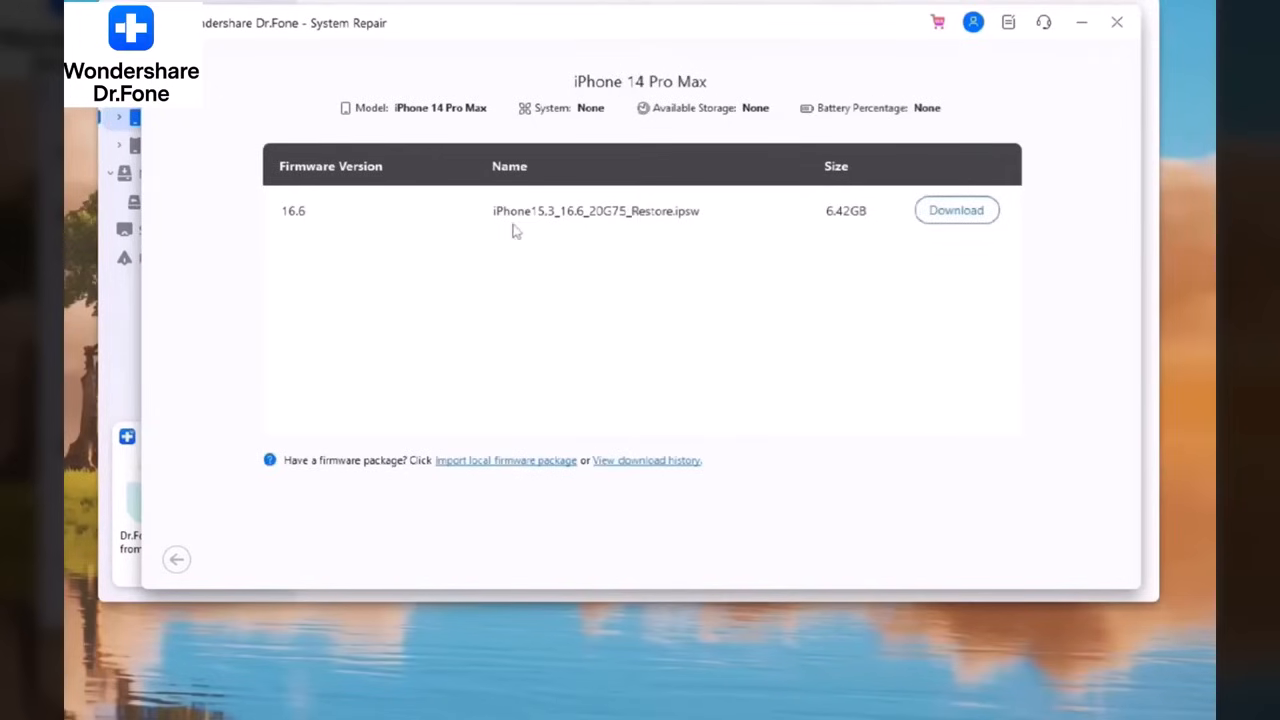
mouse_move(476, 251)
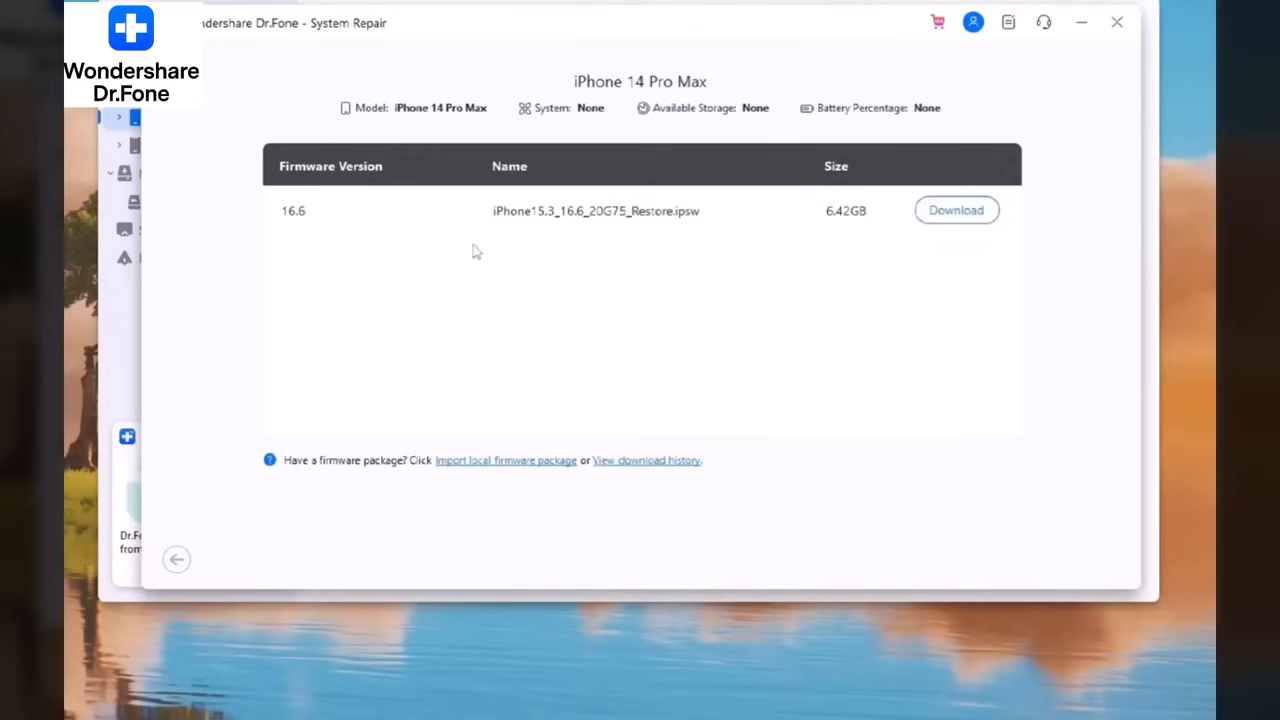
mouse_move(1036, 189)
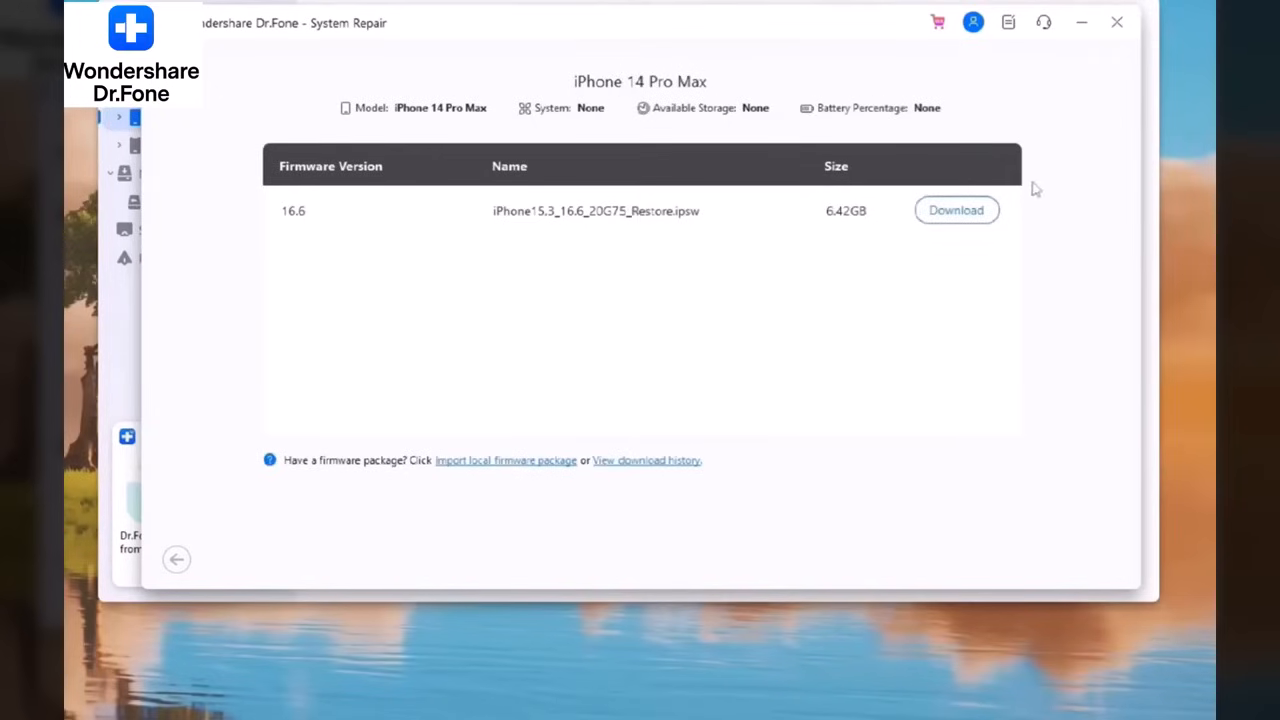
Download the iOS 16.6 restore package for the iPhone 14 Pro Max
left_click(955, 210)
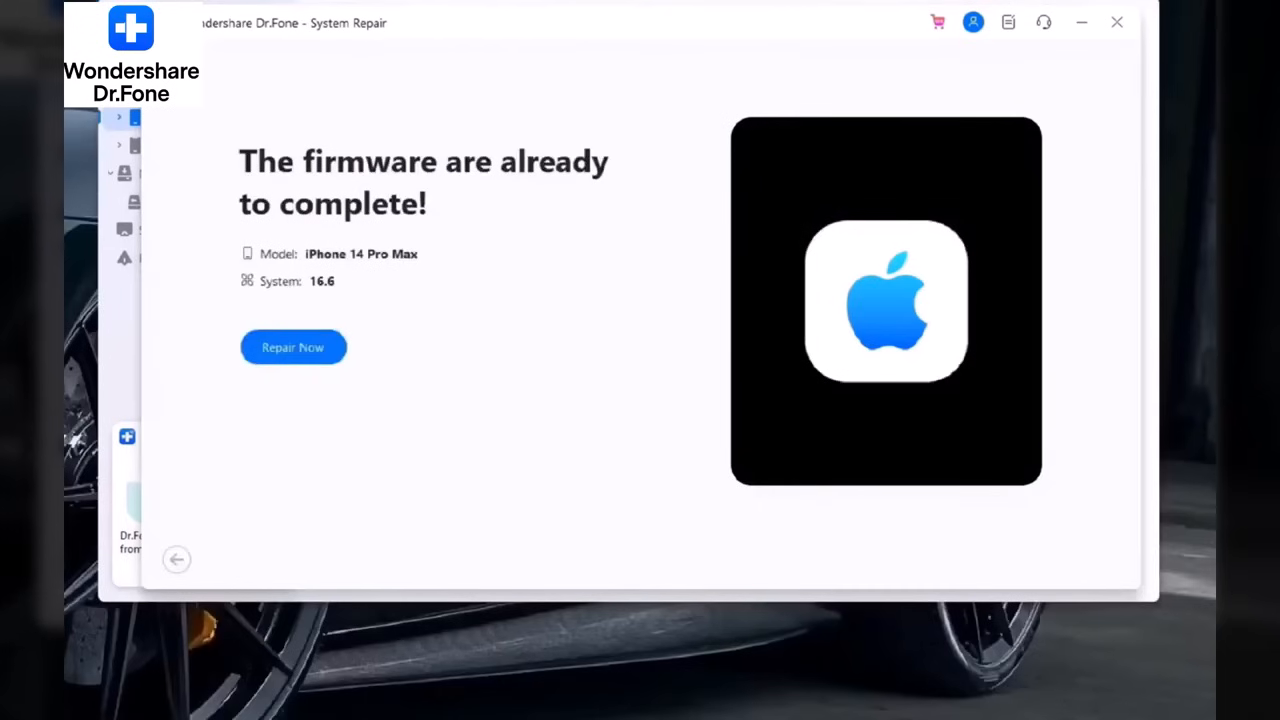
mouse_move(438, 200)
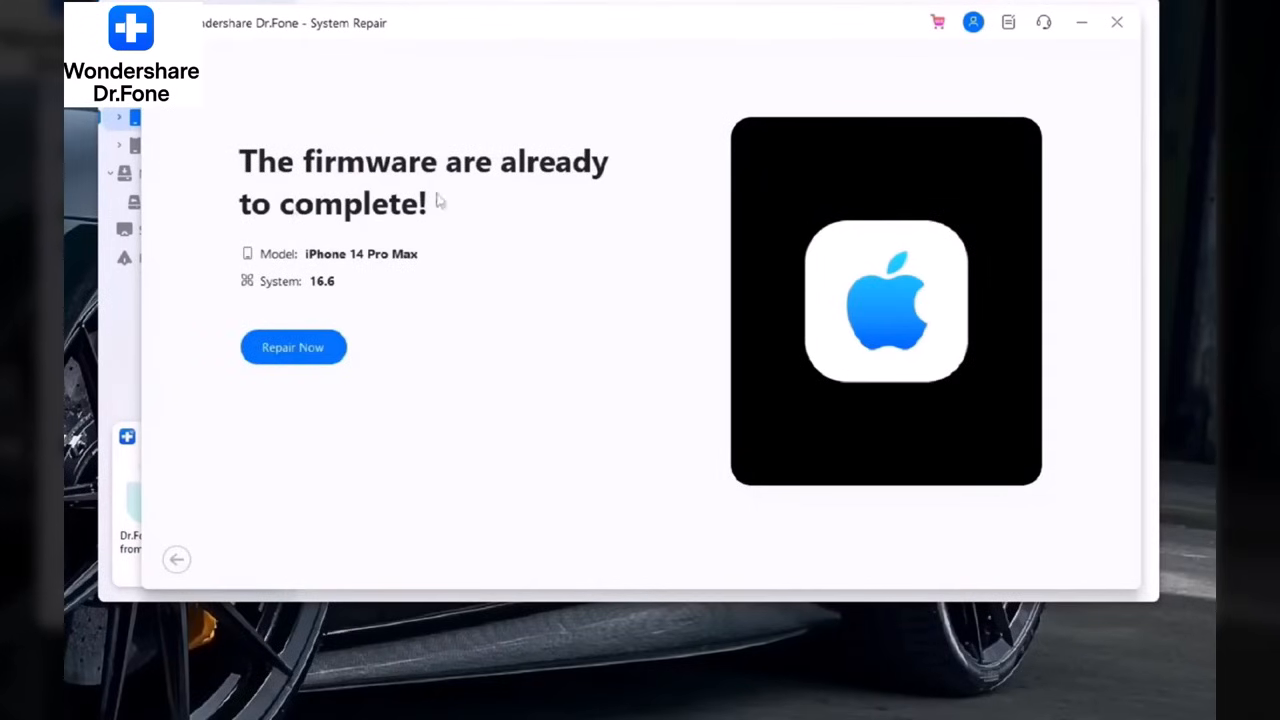
mouse_move(380, 270)
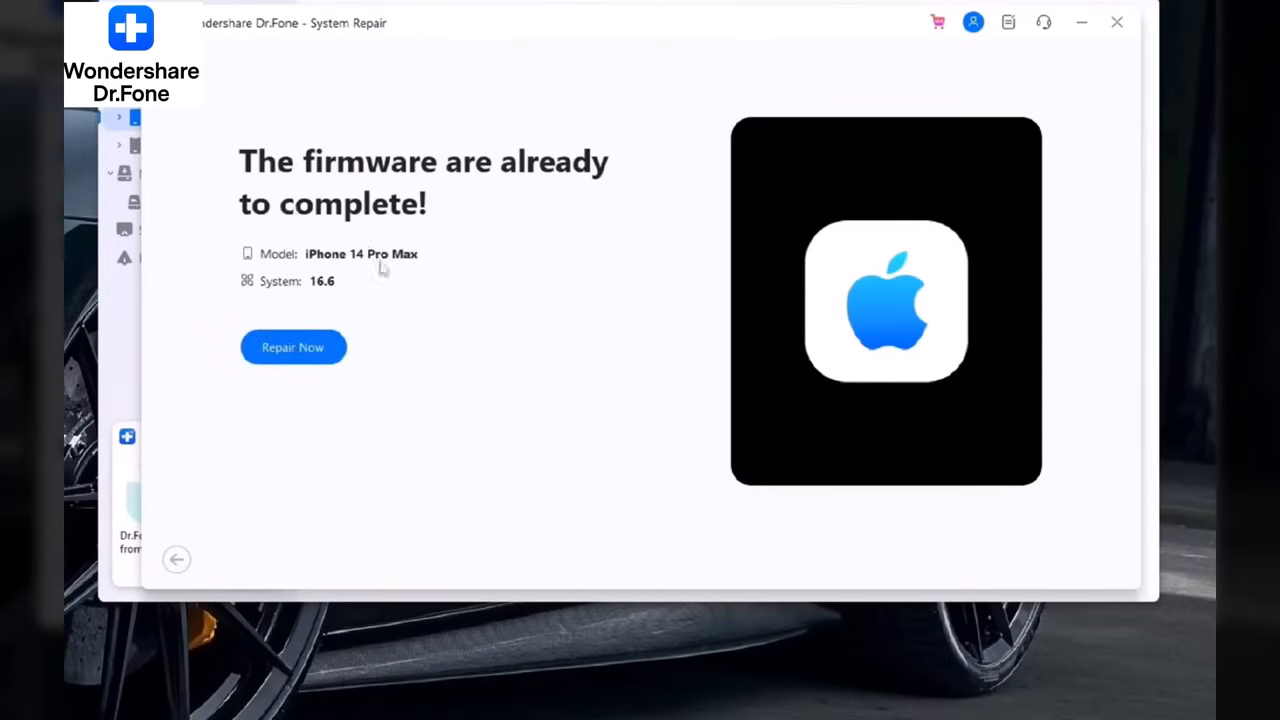
Repair the iPhone 14 Pro Max with the iOS 16.6 firmware until it completes
left_click(292, 347)
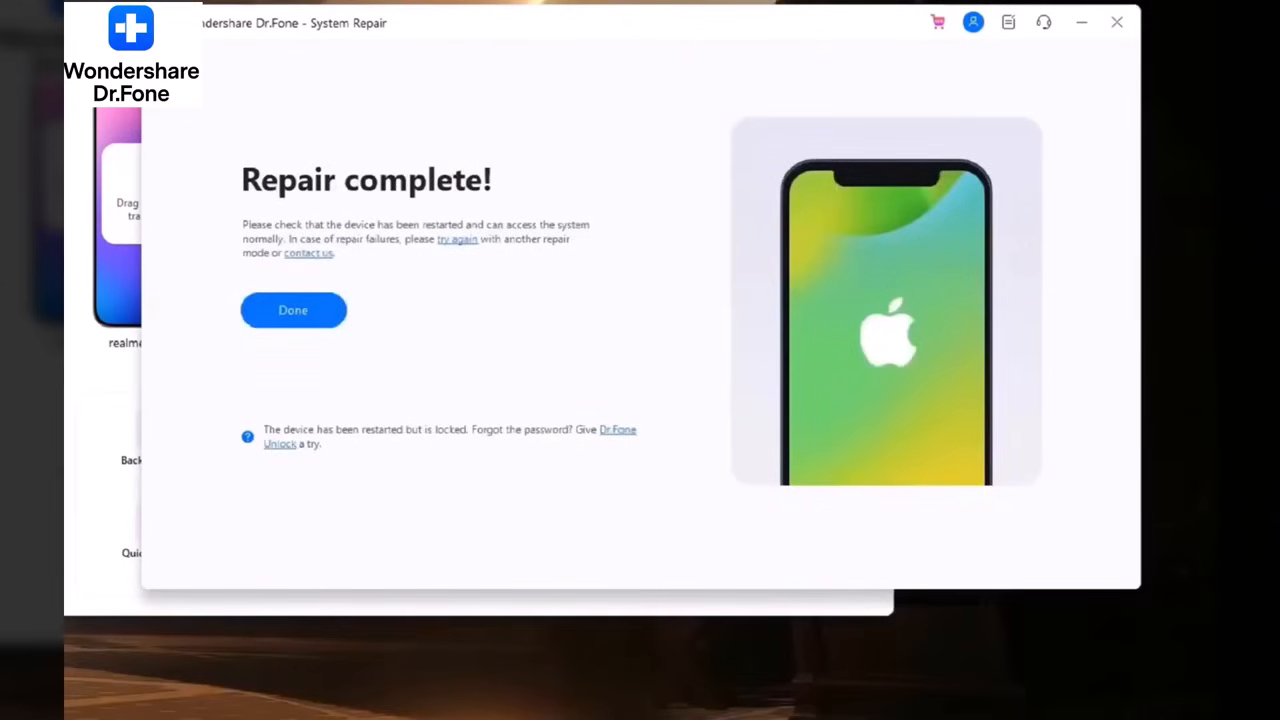
Close the completed repair and look over the home screen feature tiles
left_click(293, 310)
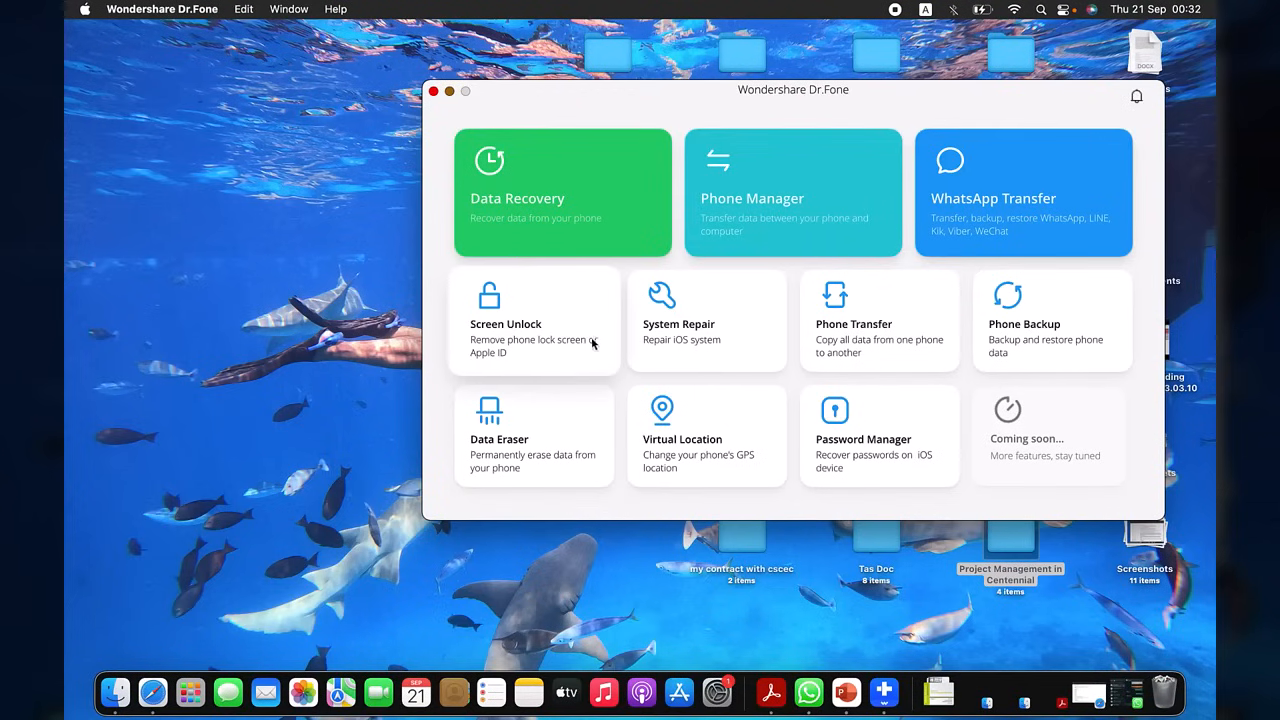
mouse_move(557, 358)
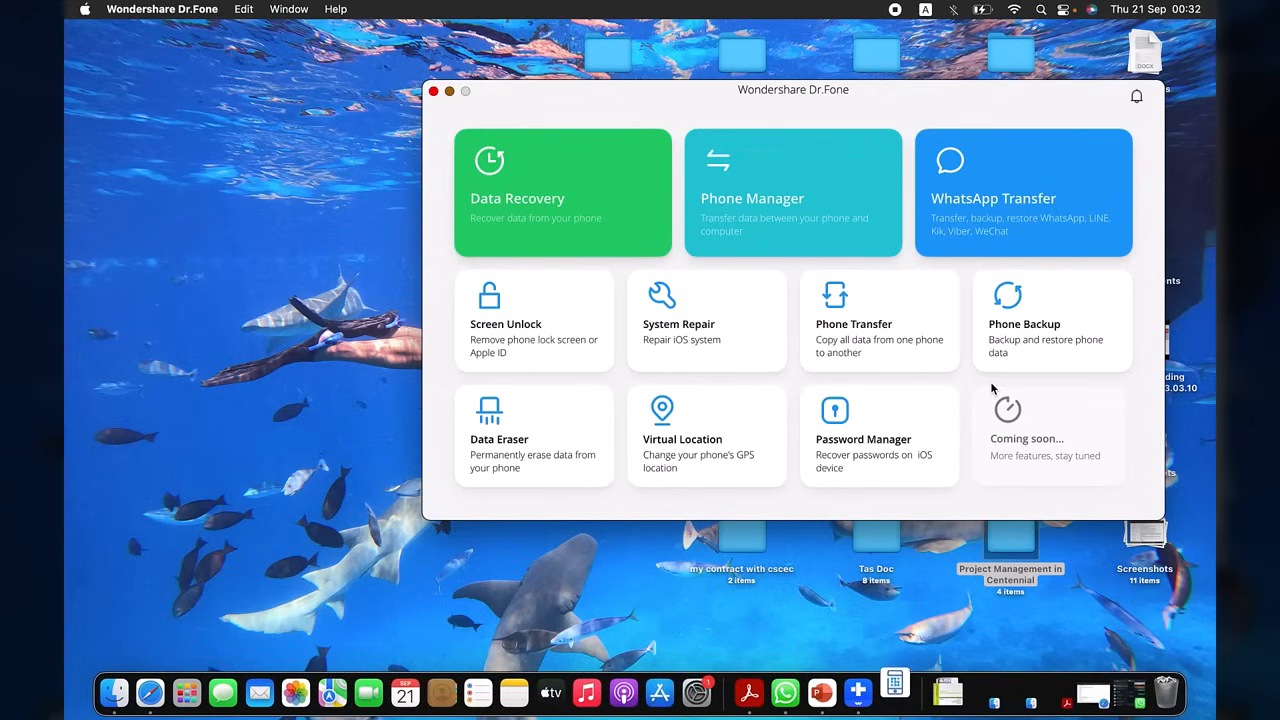
mouse_move(735, 474)
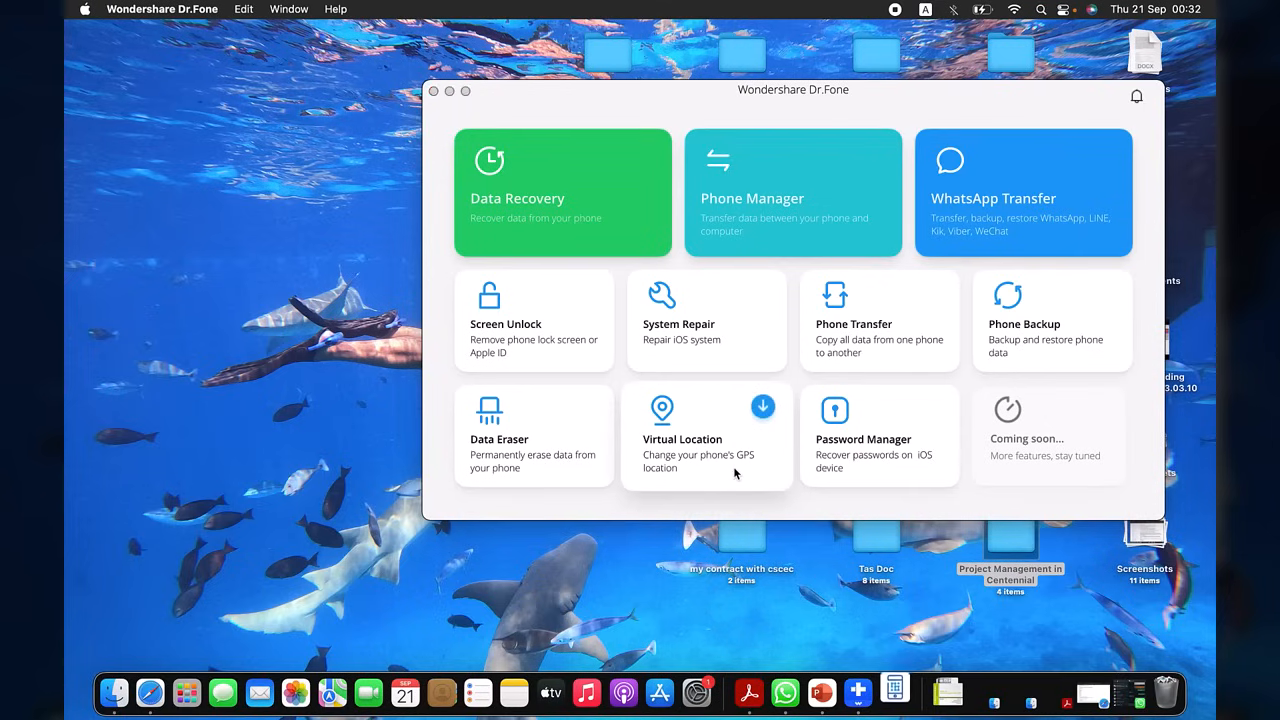
mouse_move(700, 469)
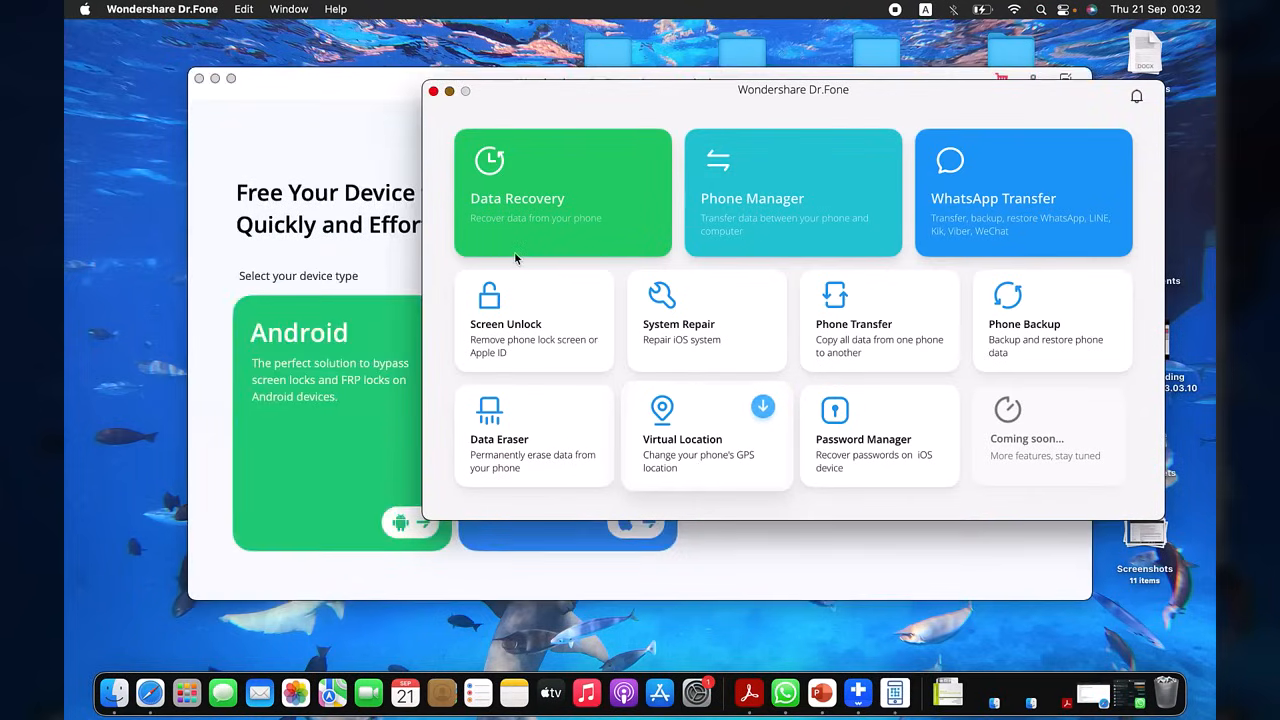
left_click(533, 320)
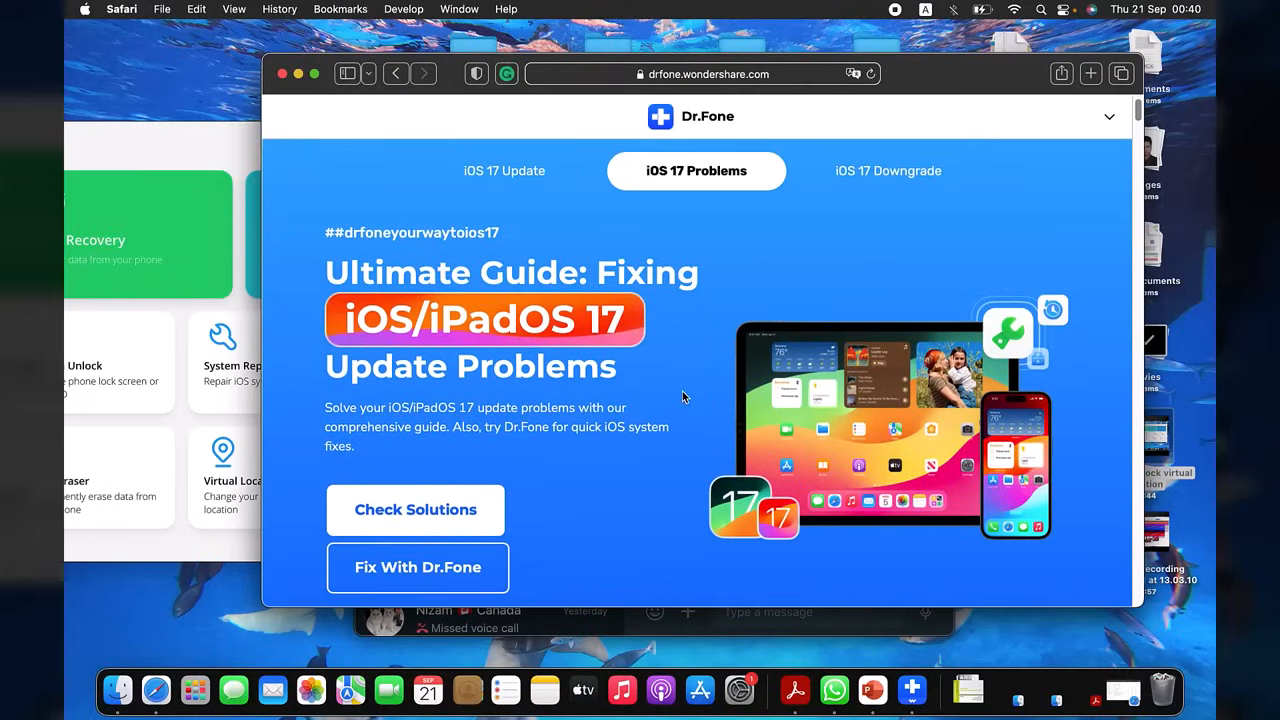
scroll("down", 3)
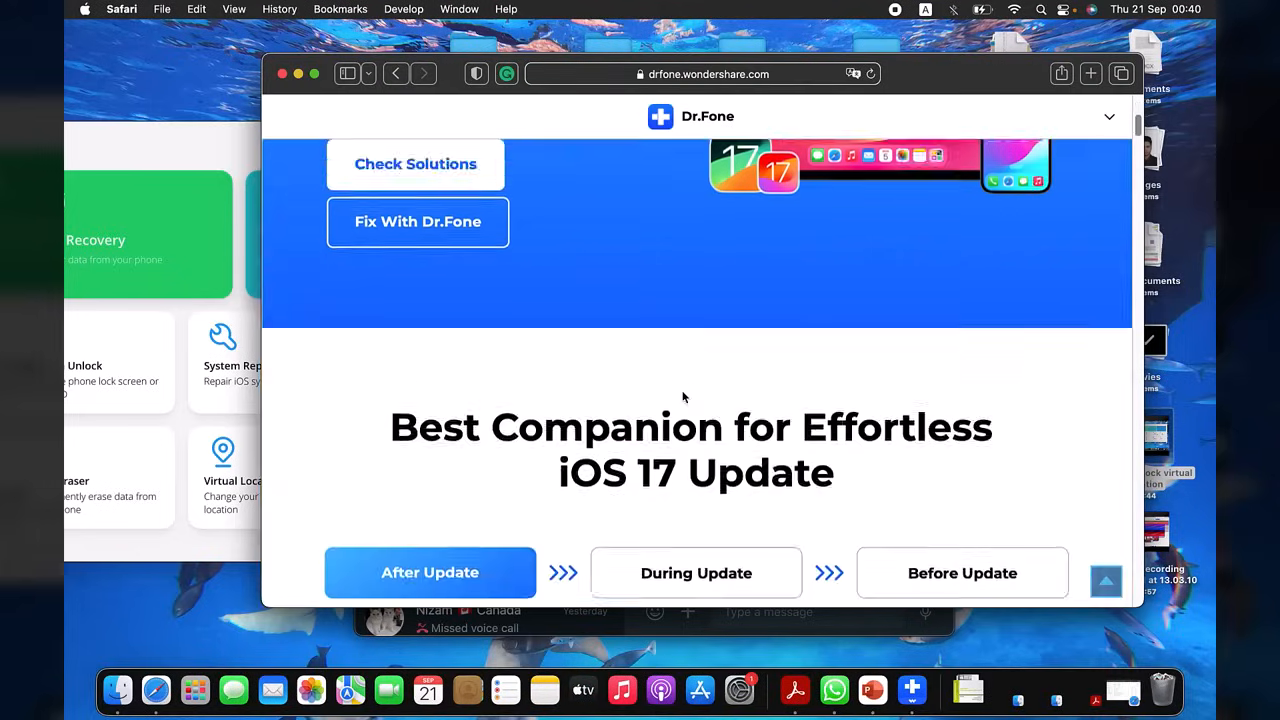
scroll("down", 3)
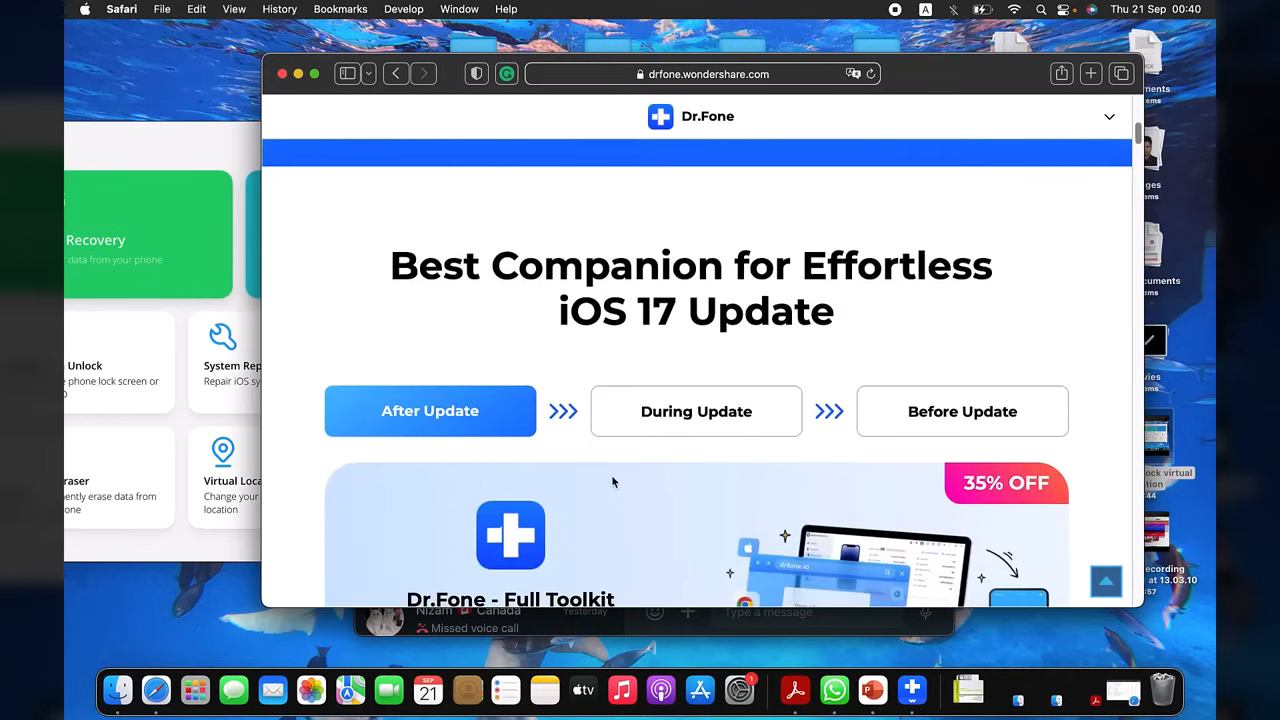
scroll("down", 3)
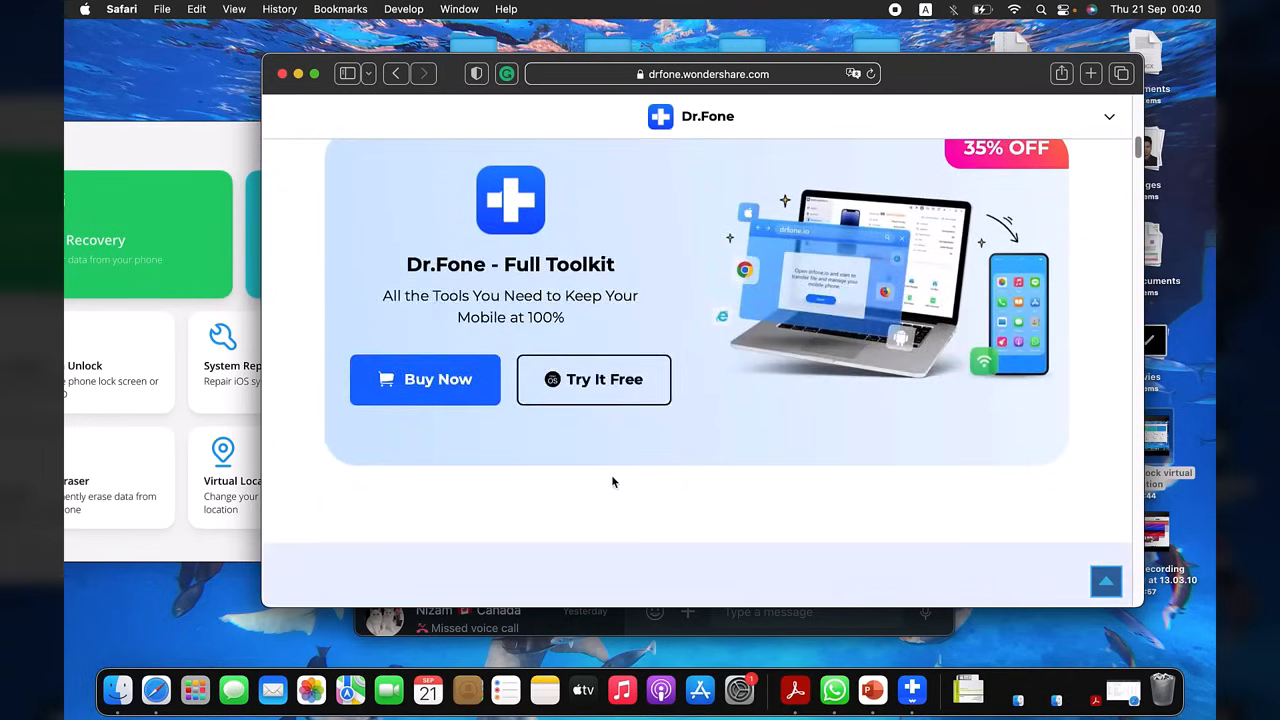
scroll("down", 3)
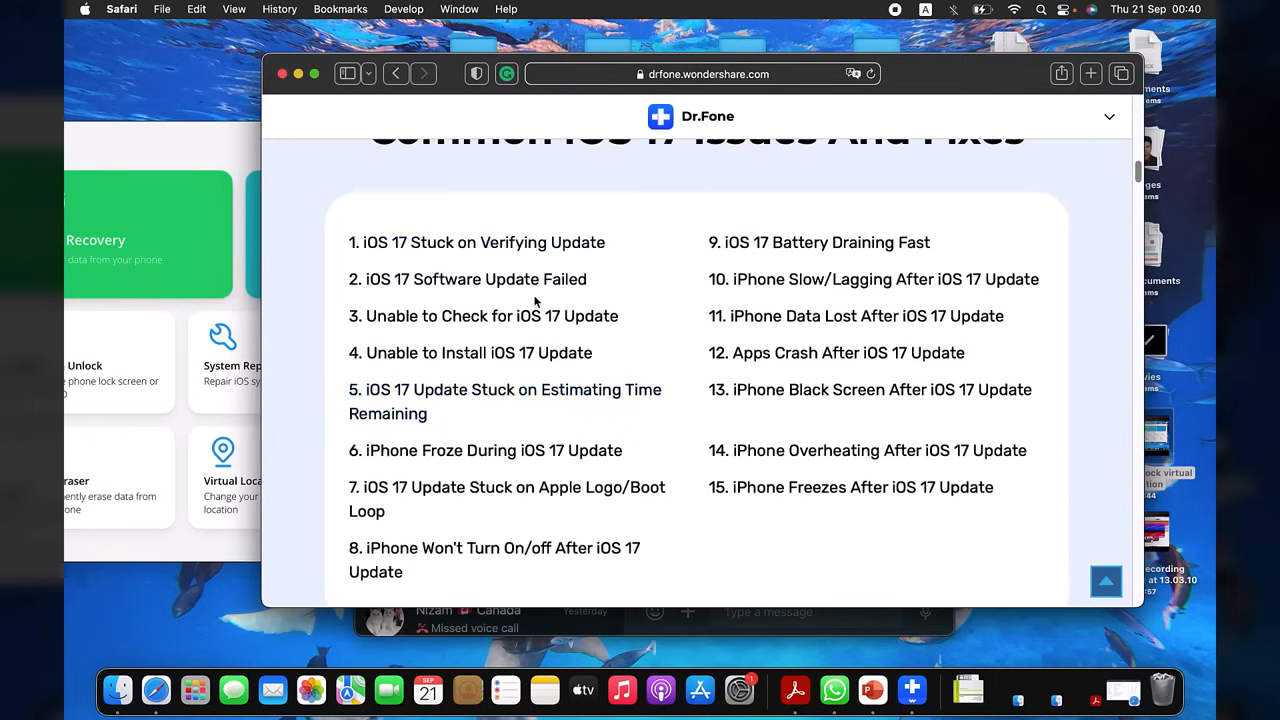
scroll("up", 3)
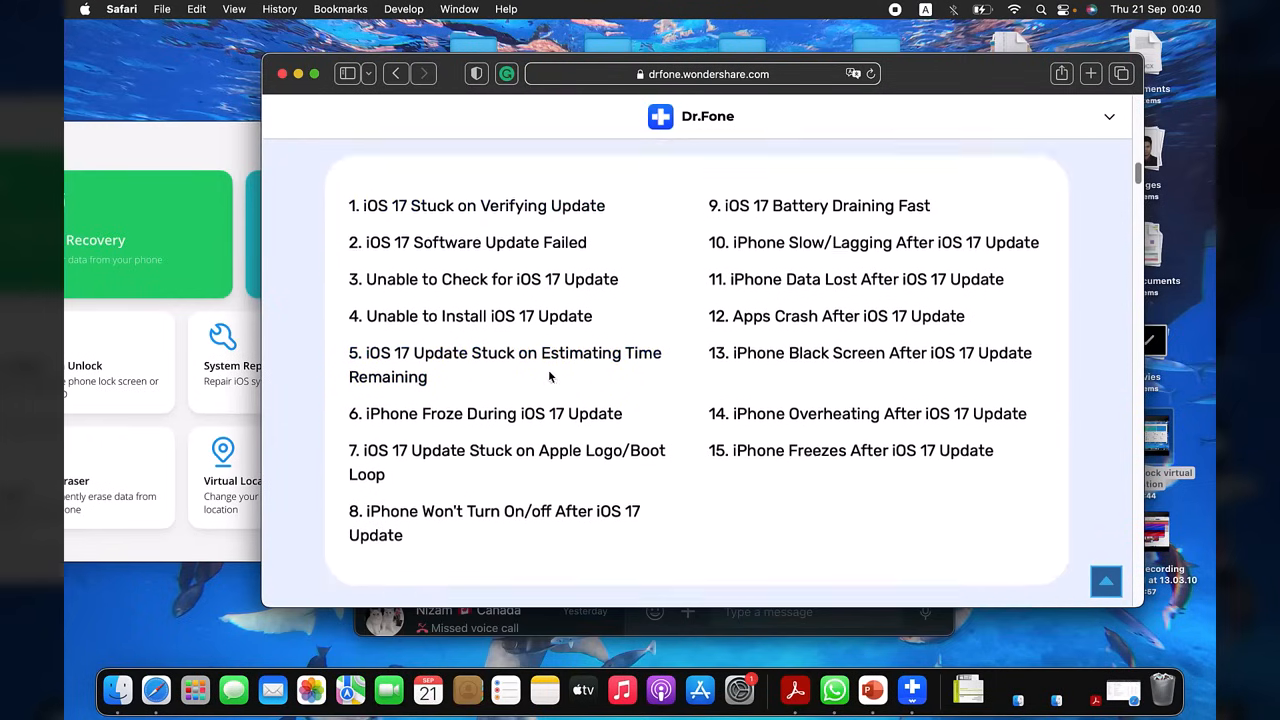
scroll("up", 3)
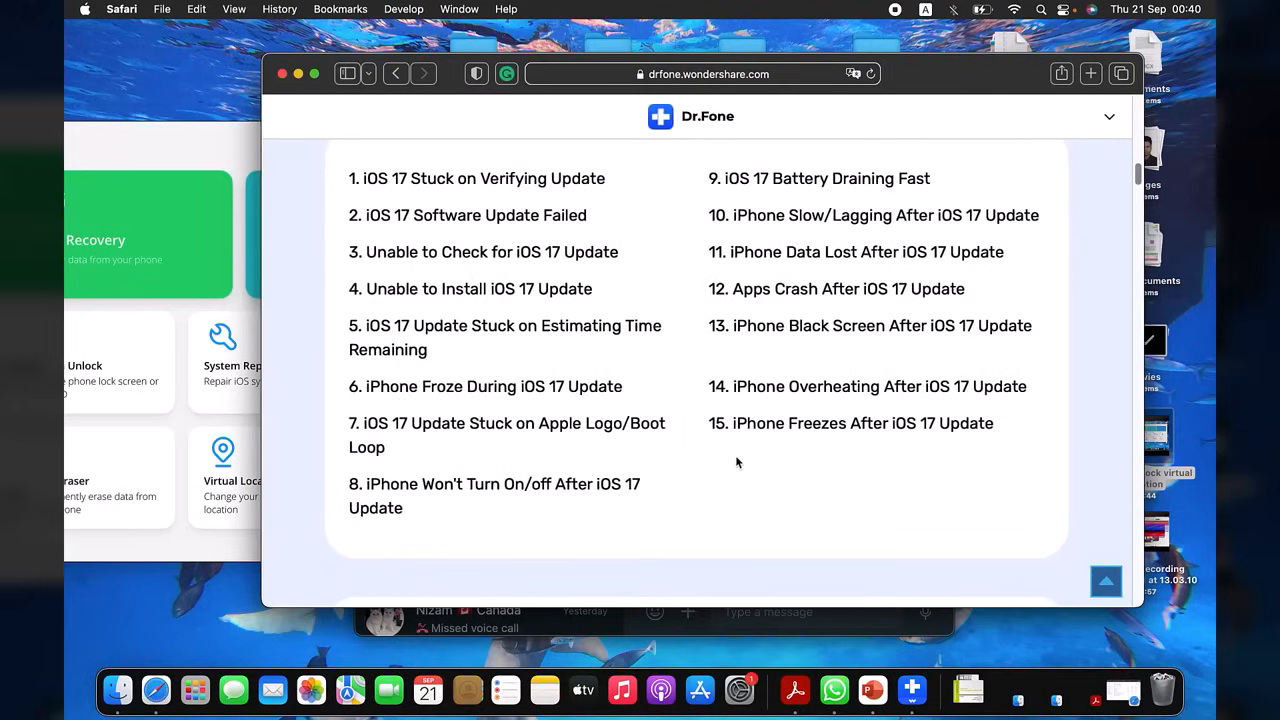
scroll("down", 3)
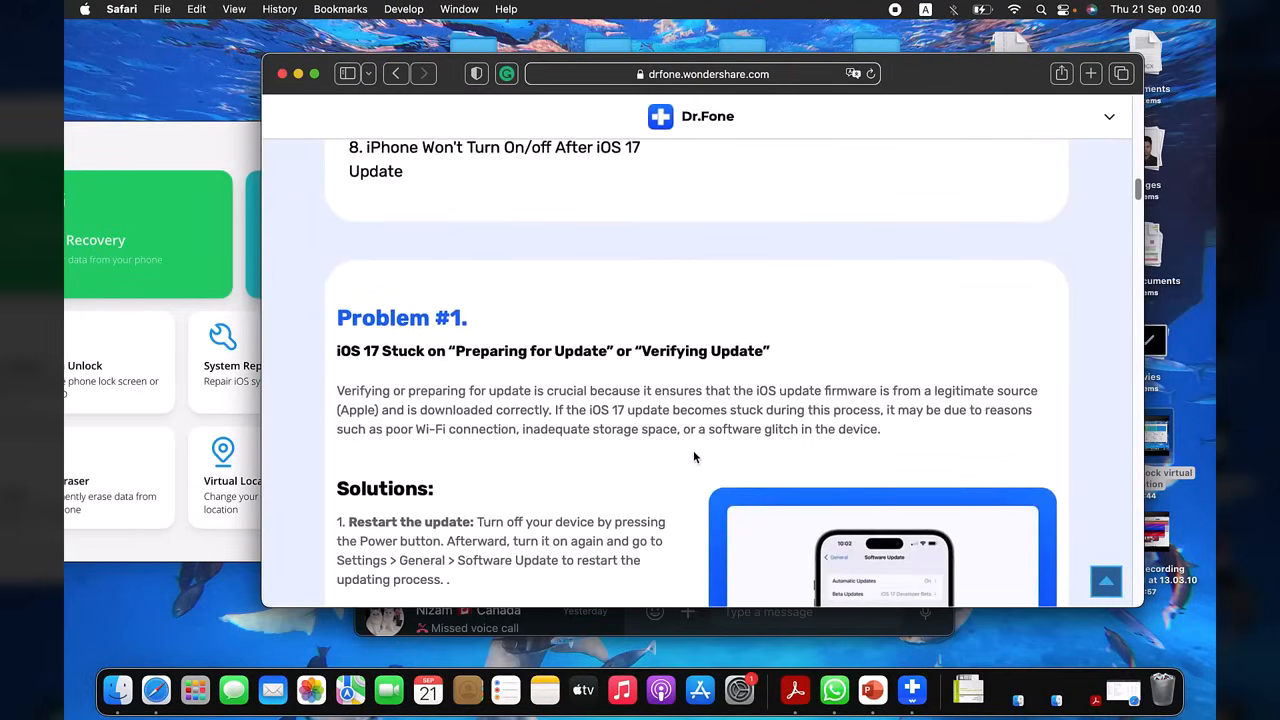
scroll("down", 3)
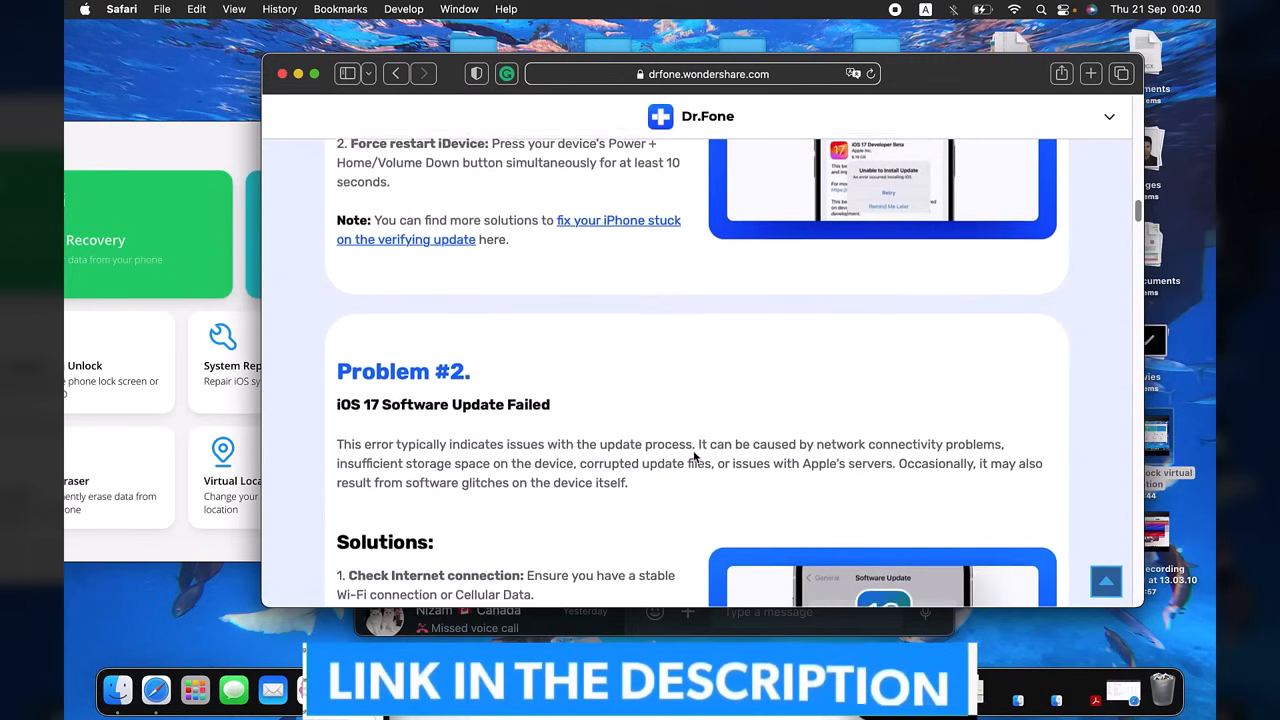
scroll("down", 3)
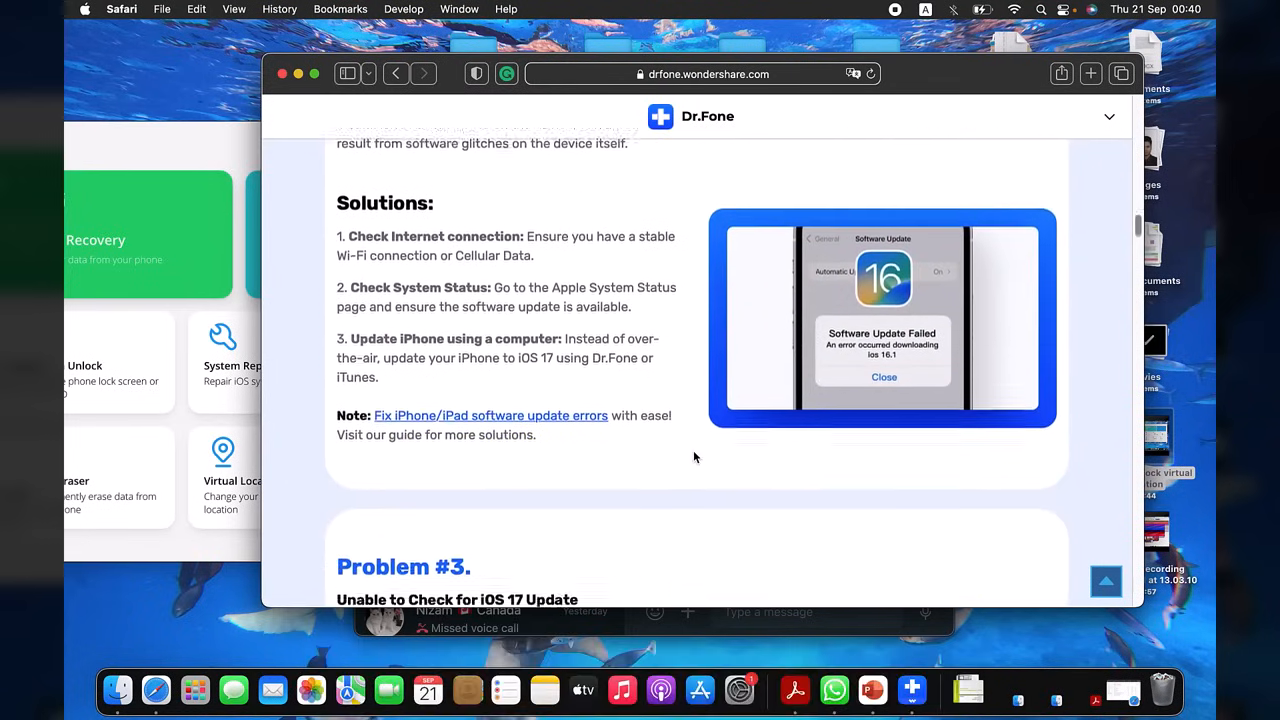
scroll("down", 3)
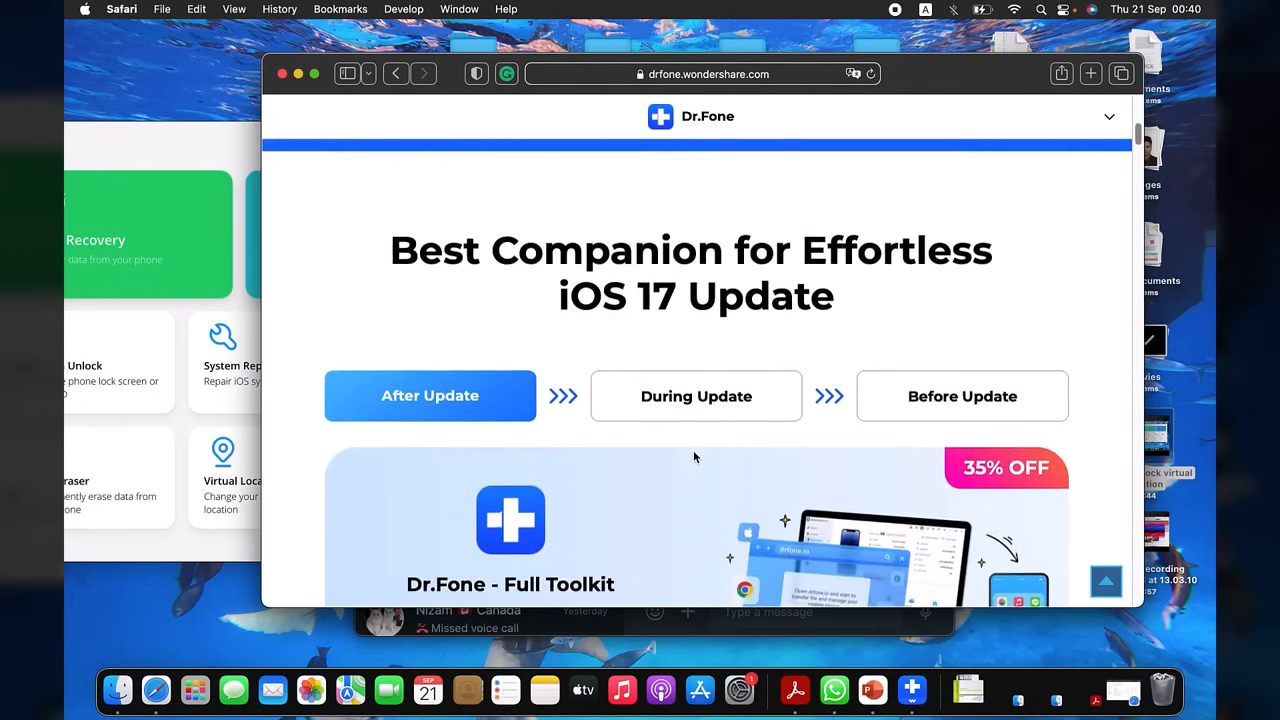
scroll("down", 3)
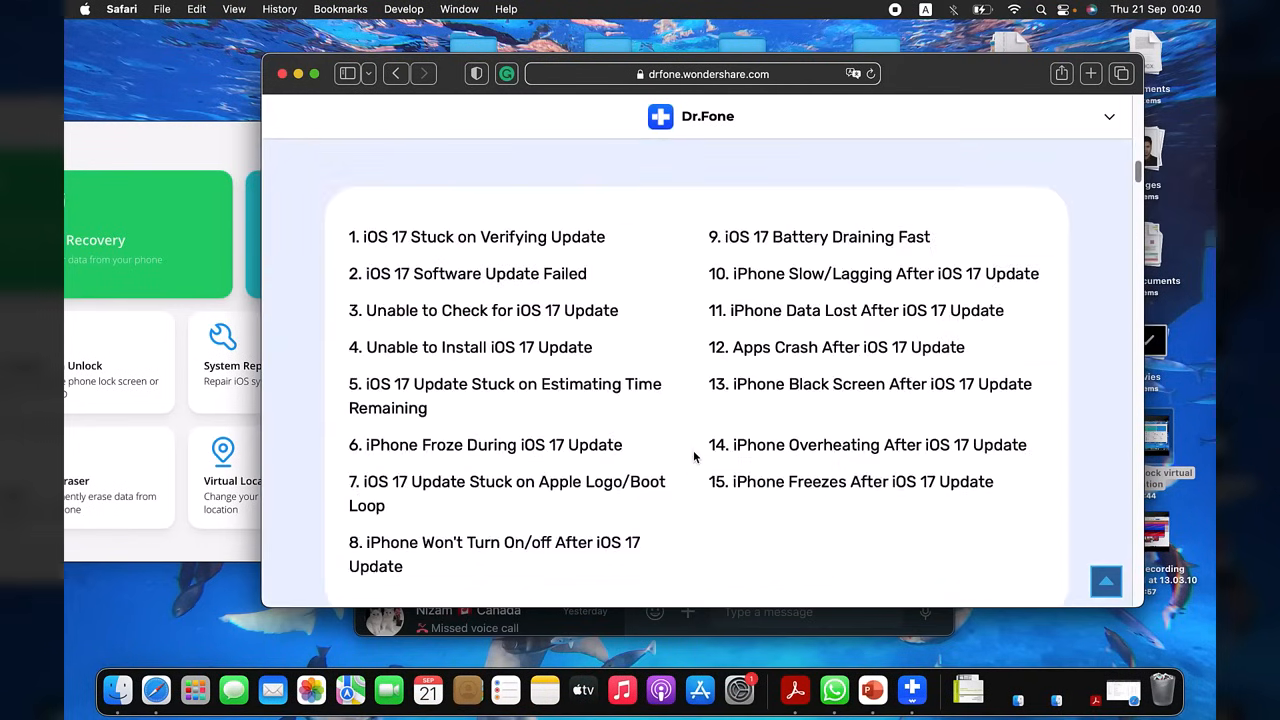
scroll("down", 3)
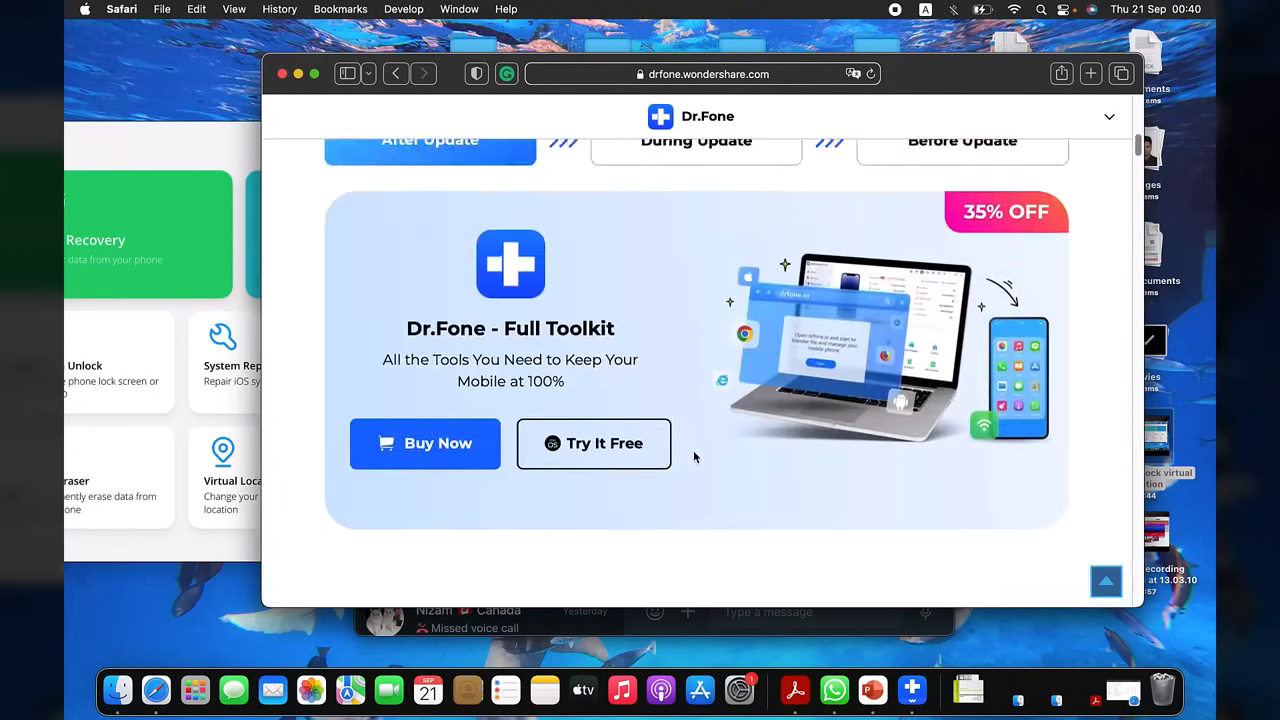
scroll("up", 3)
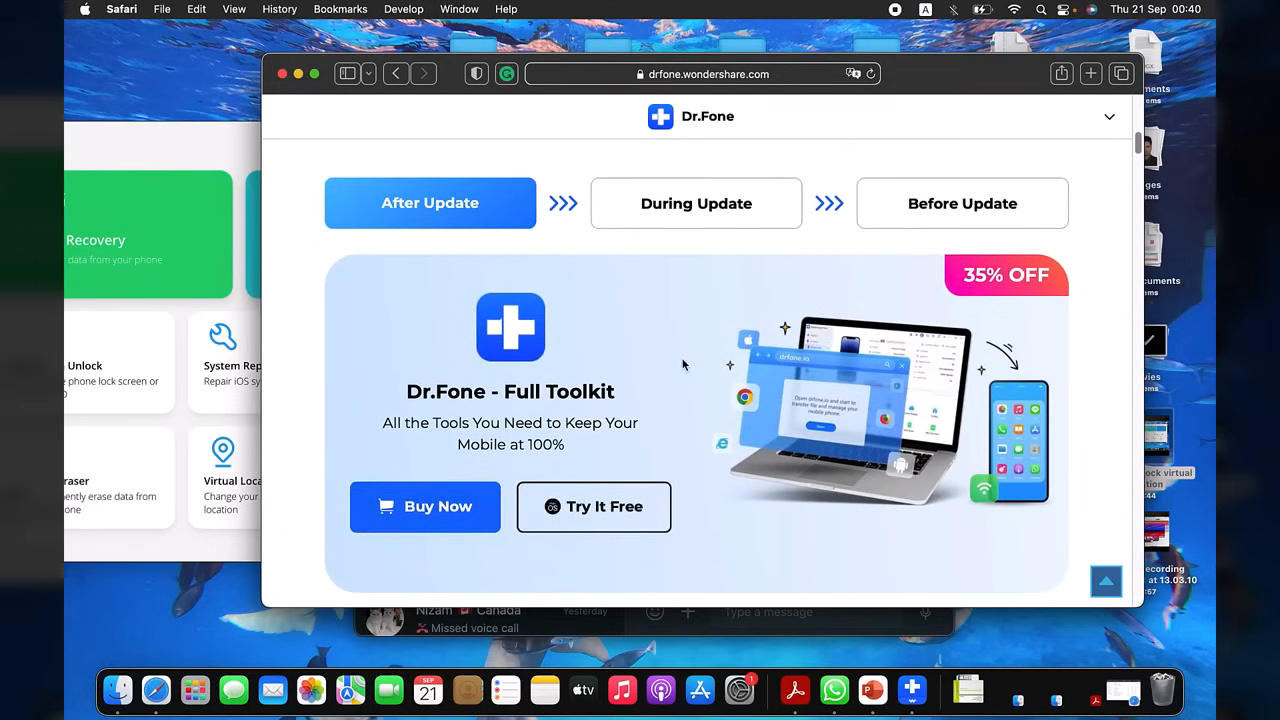
scroll("up", 3)
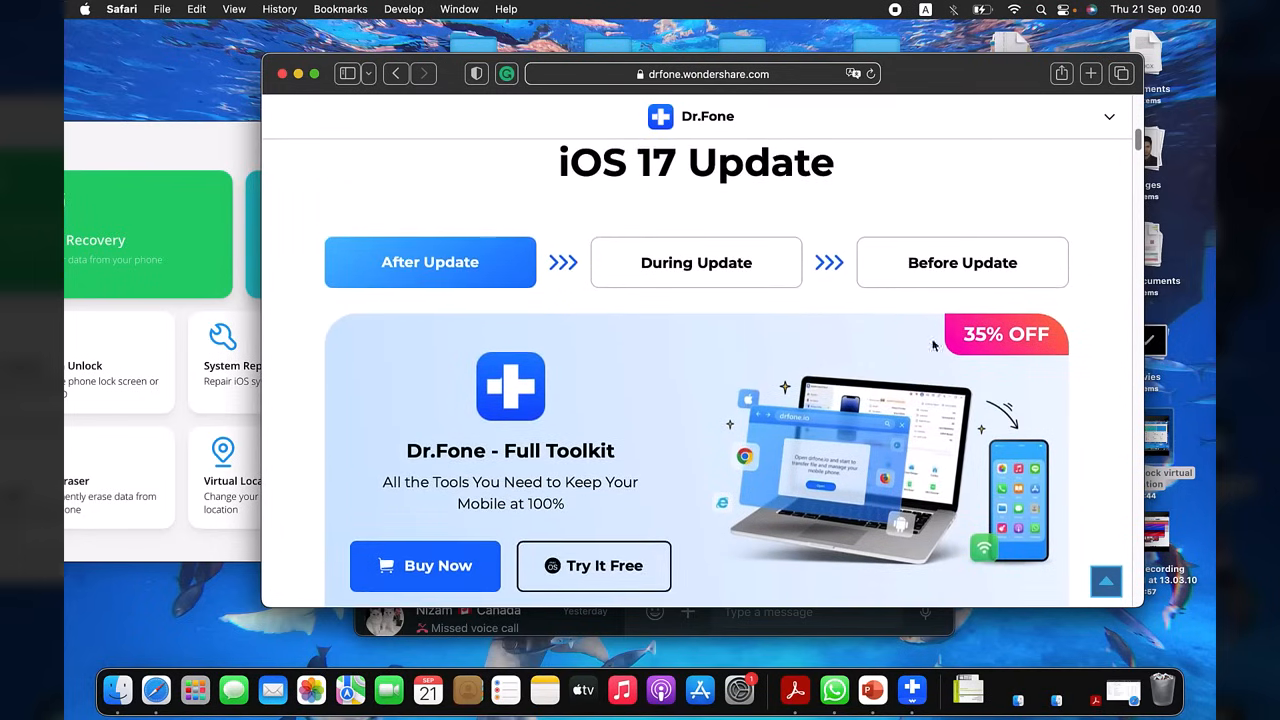